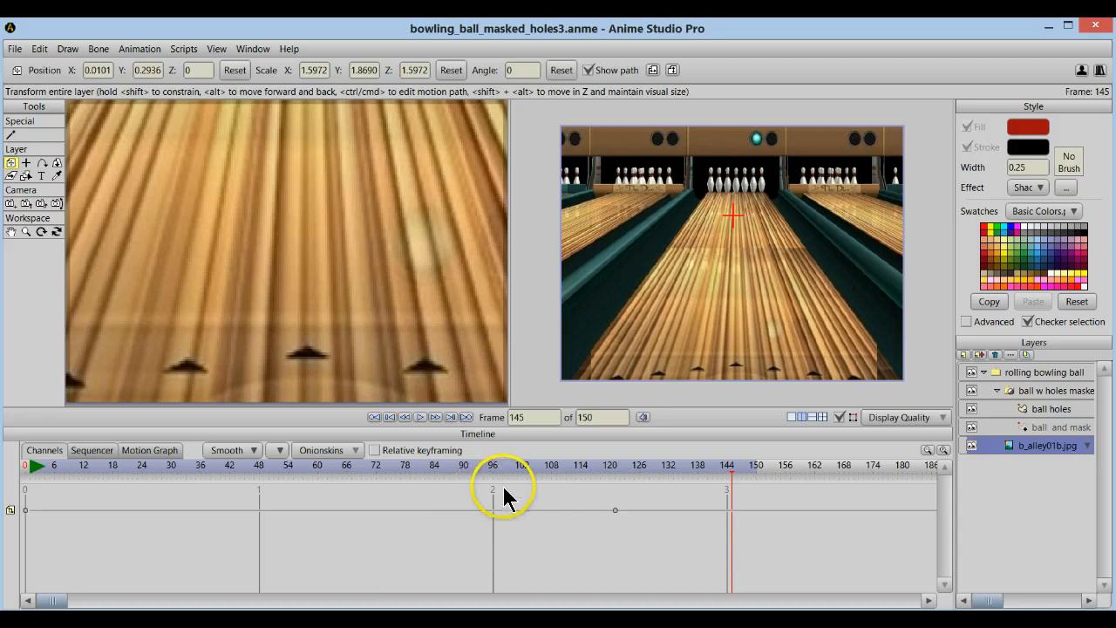
- Preview the ball mid-alley at frame 85, then bring up the rendered movie
click(438, 466)
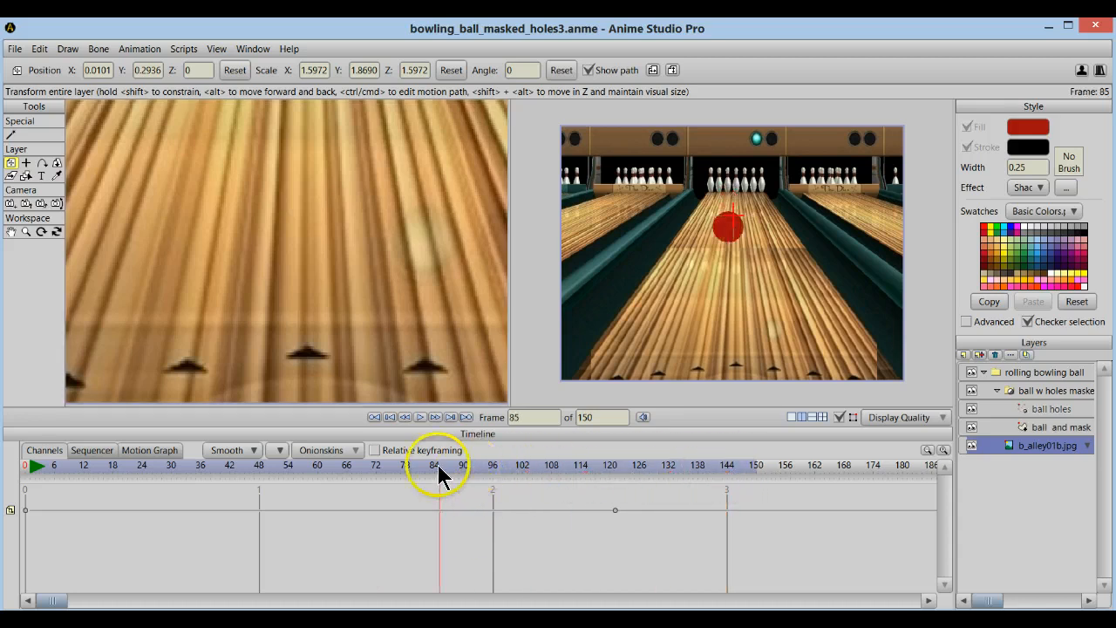
click(127, 467)
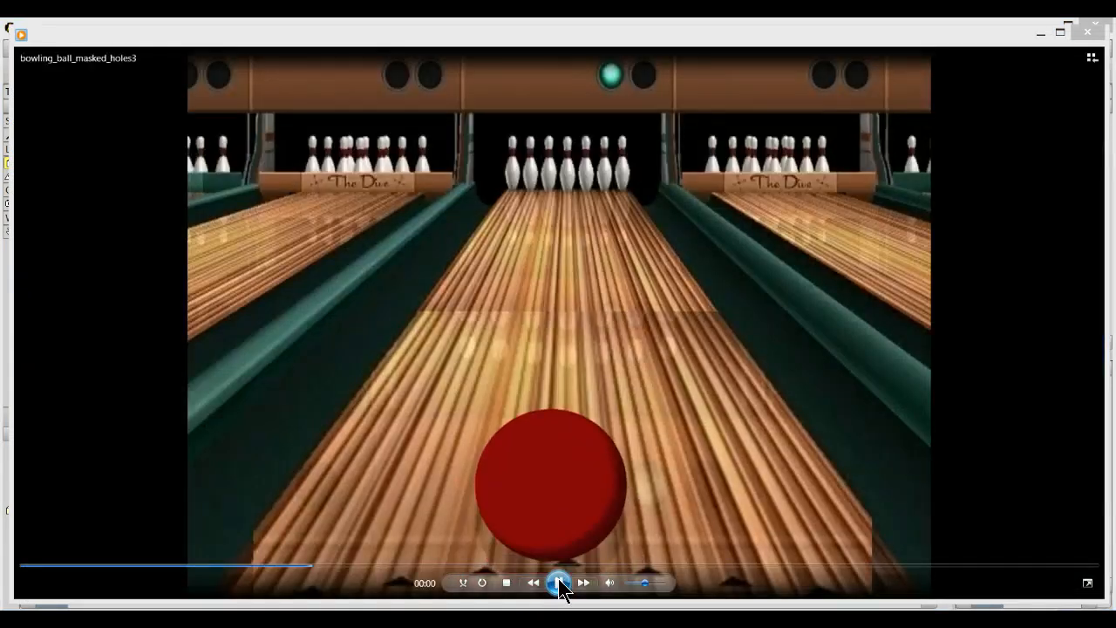
- Play the rendered bowling movie, pause it, rewind to the start, and replay it
click(558, 582)
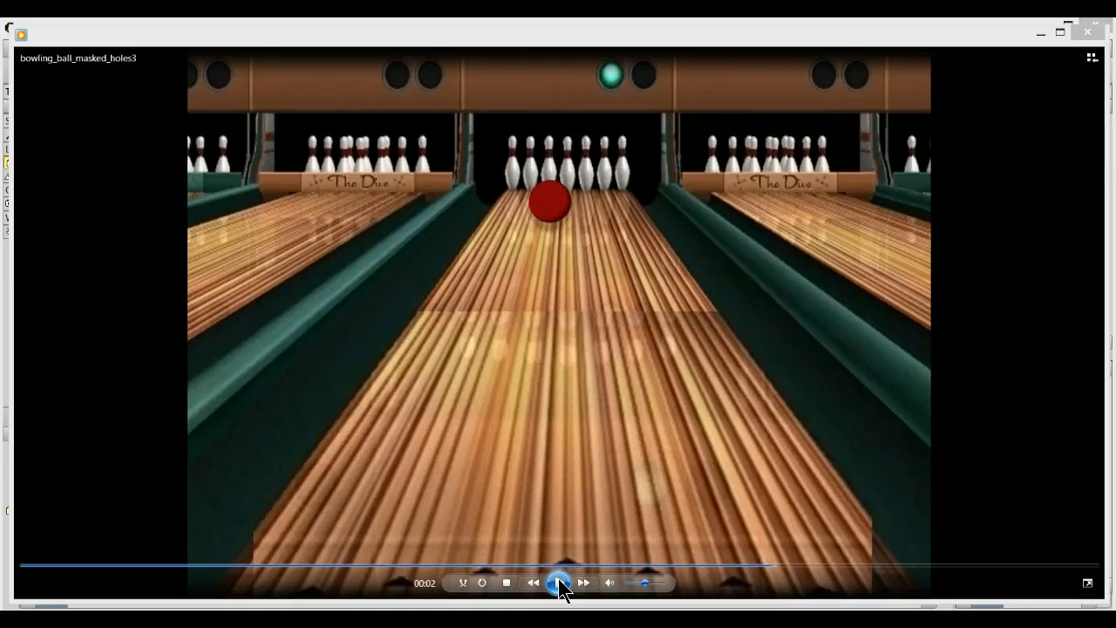
click(558, 584)
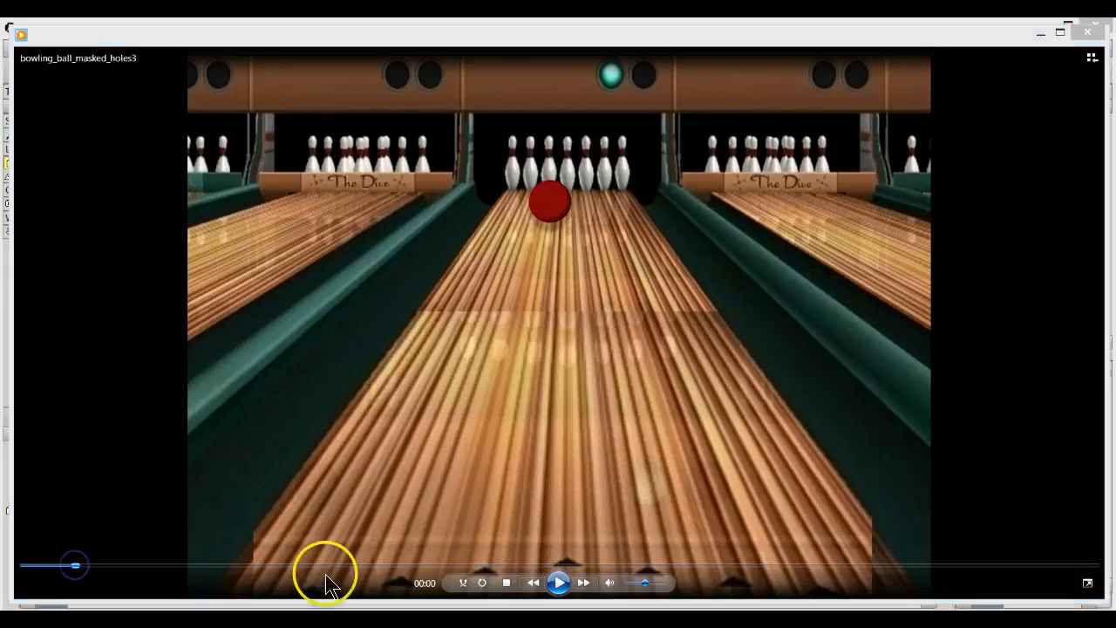
click(558, 583)
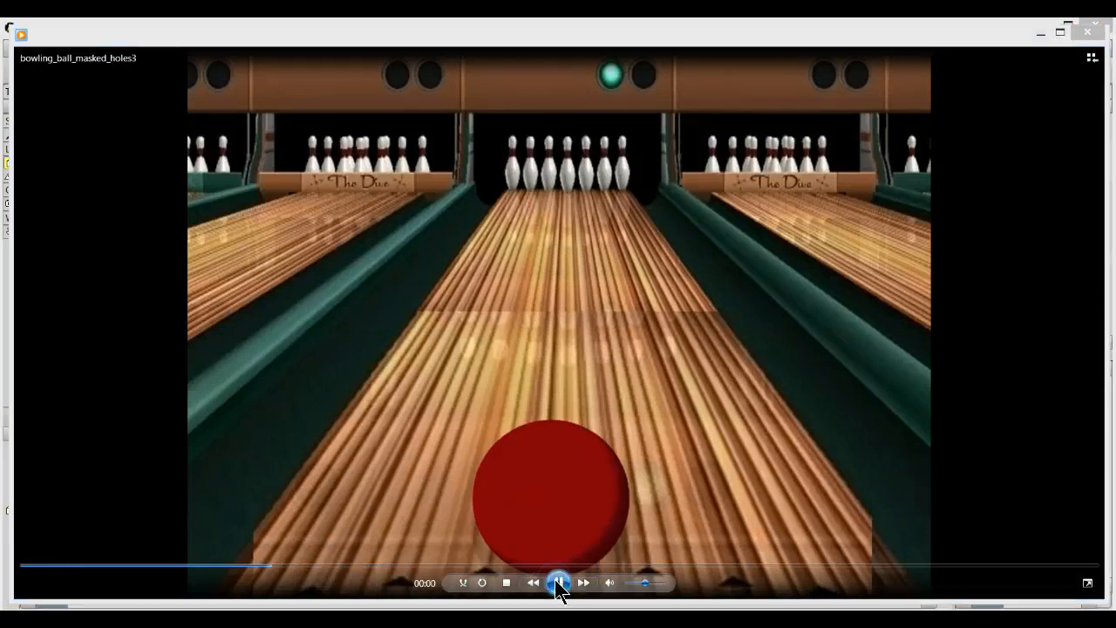
click(558, 582)
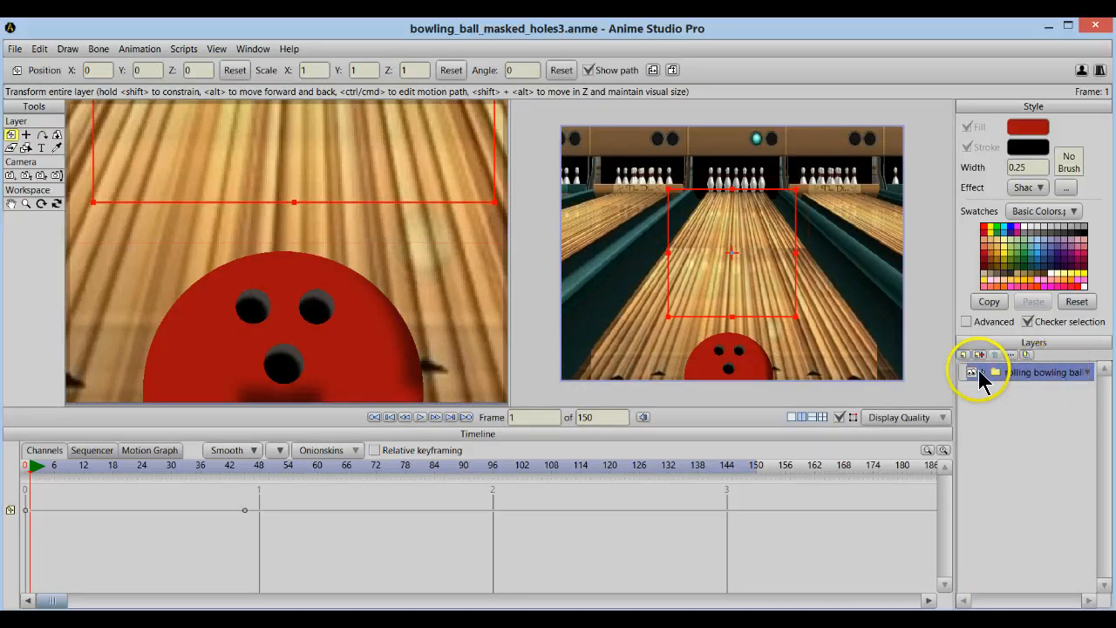
- Expand the rolling bowling ball group and inspect the ball w holes masked group
click(990, 372)
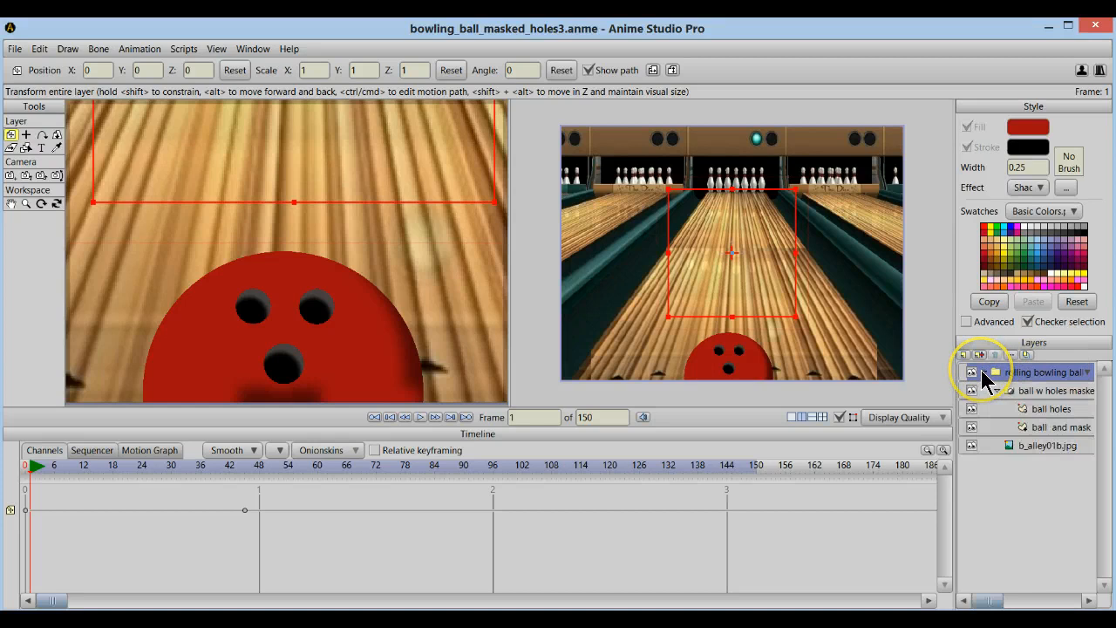
click(1033, 390)
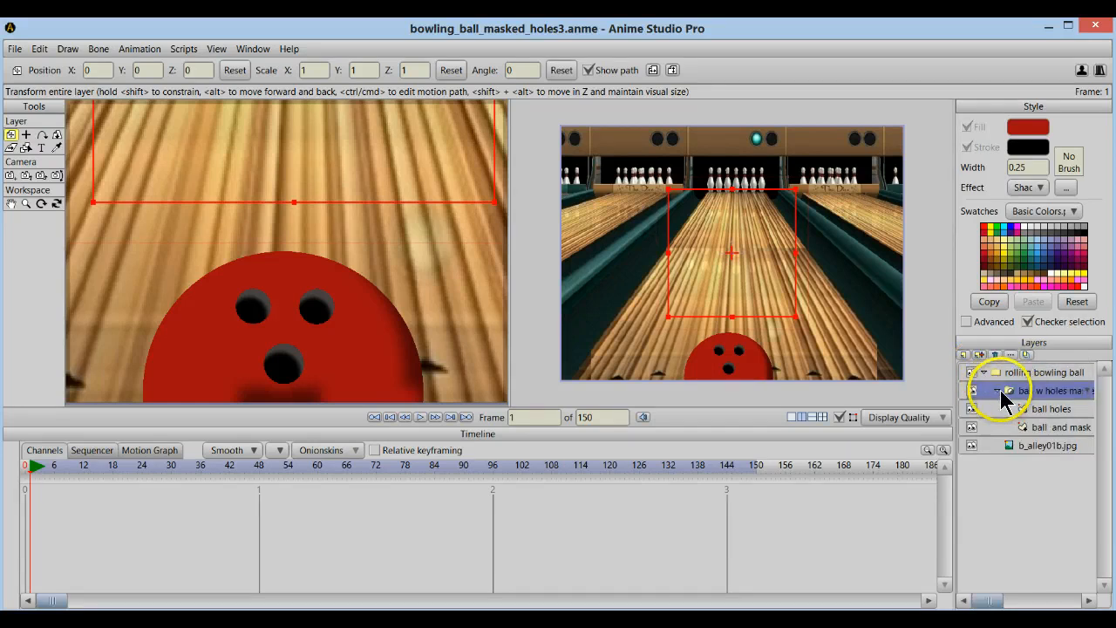
click(968, 390)
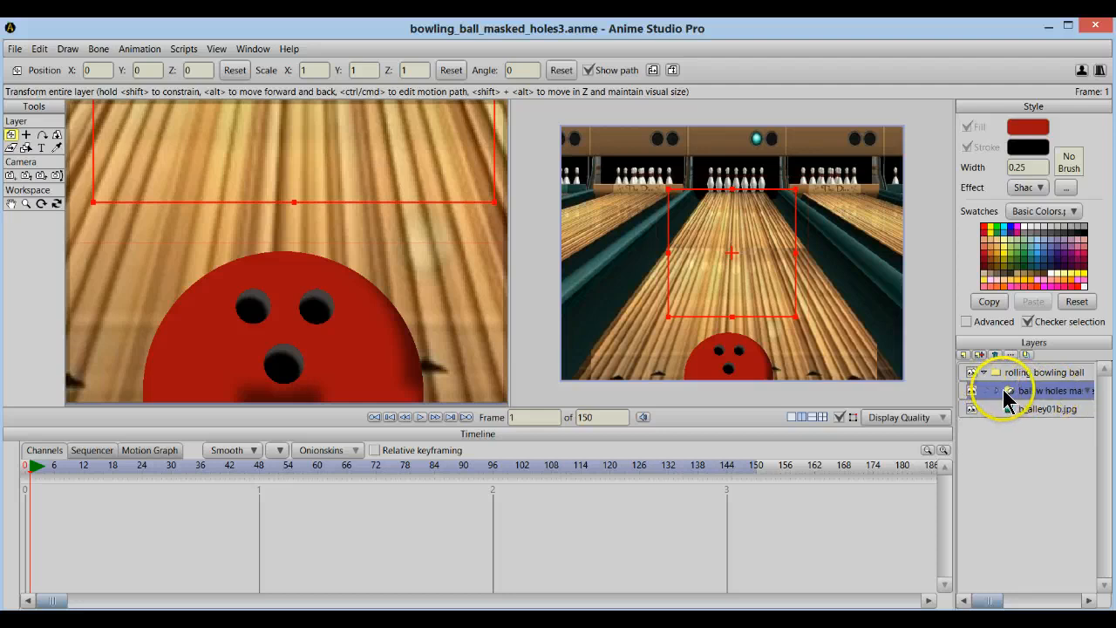
click(973, 391)
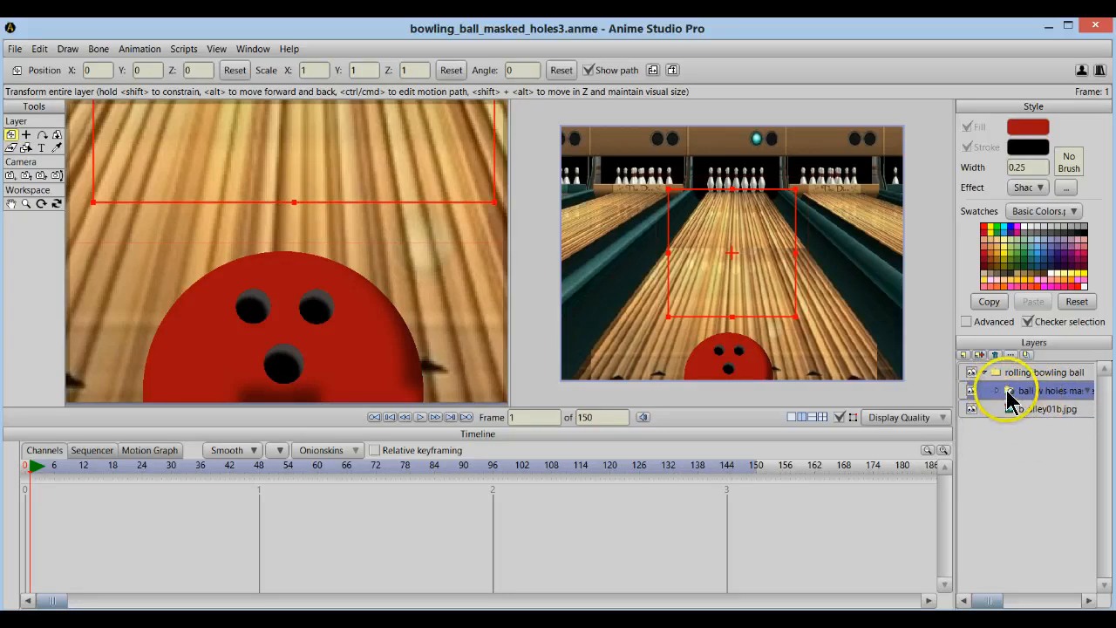
- Hide and reshow the b_alley01b.jpg background, then select the ball w holes masked group
click(1033, 408)
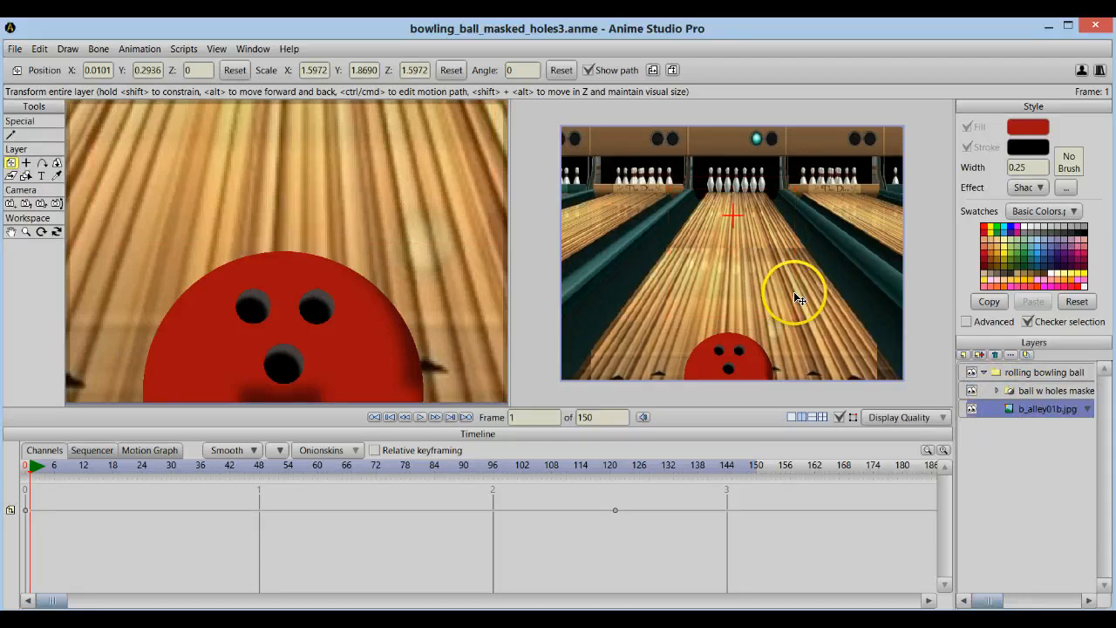
click(970, 408)
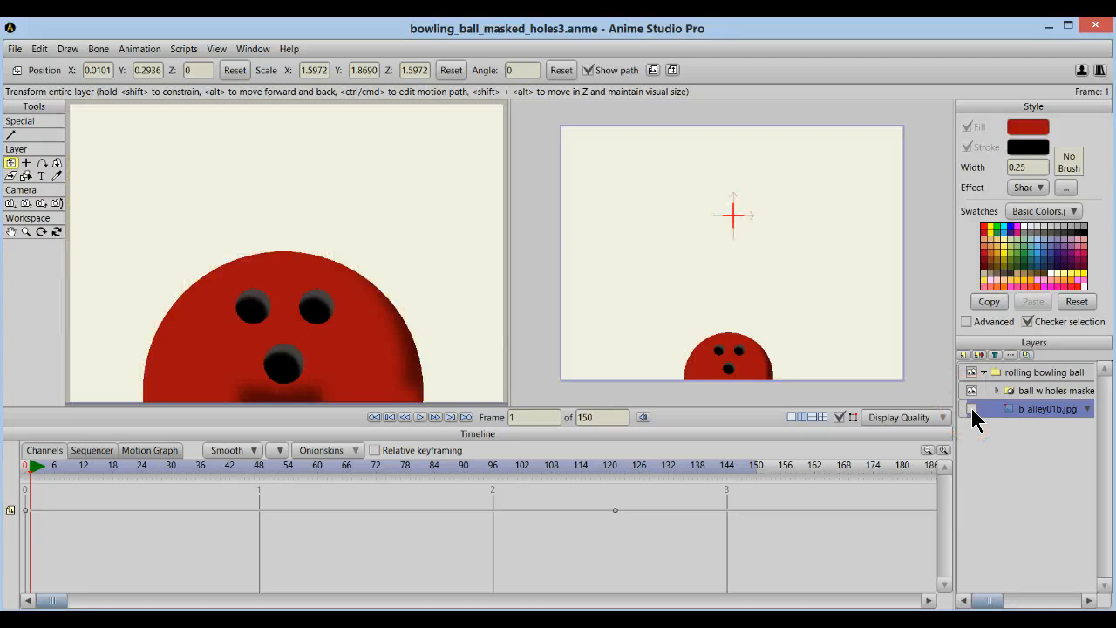
click(971, 408)
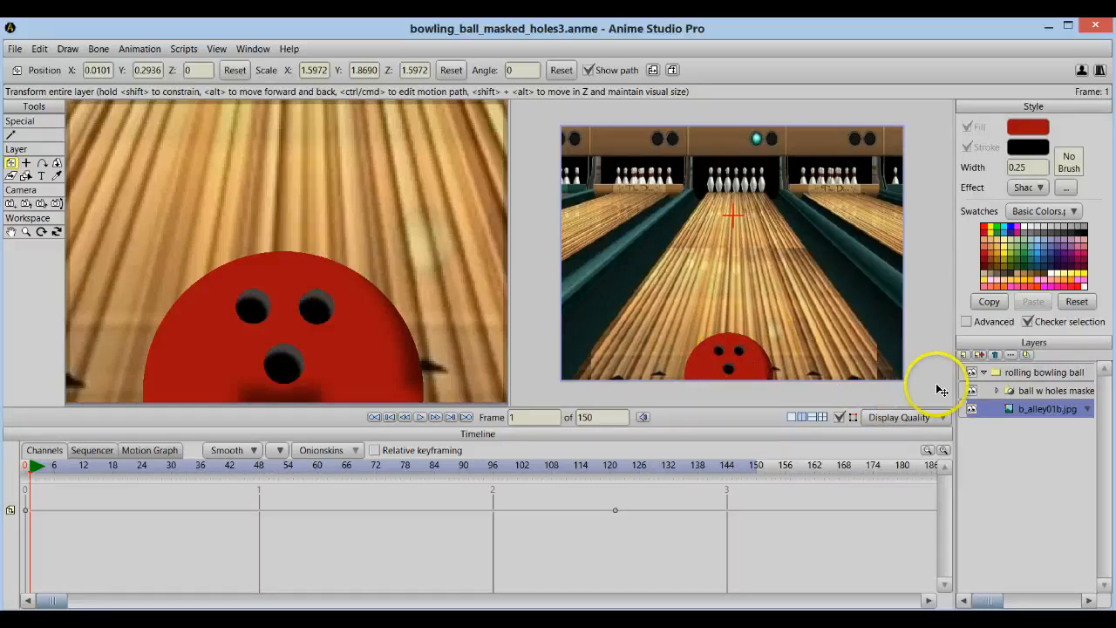
click(1042, 390)
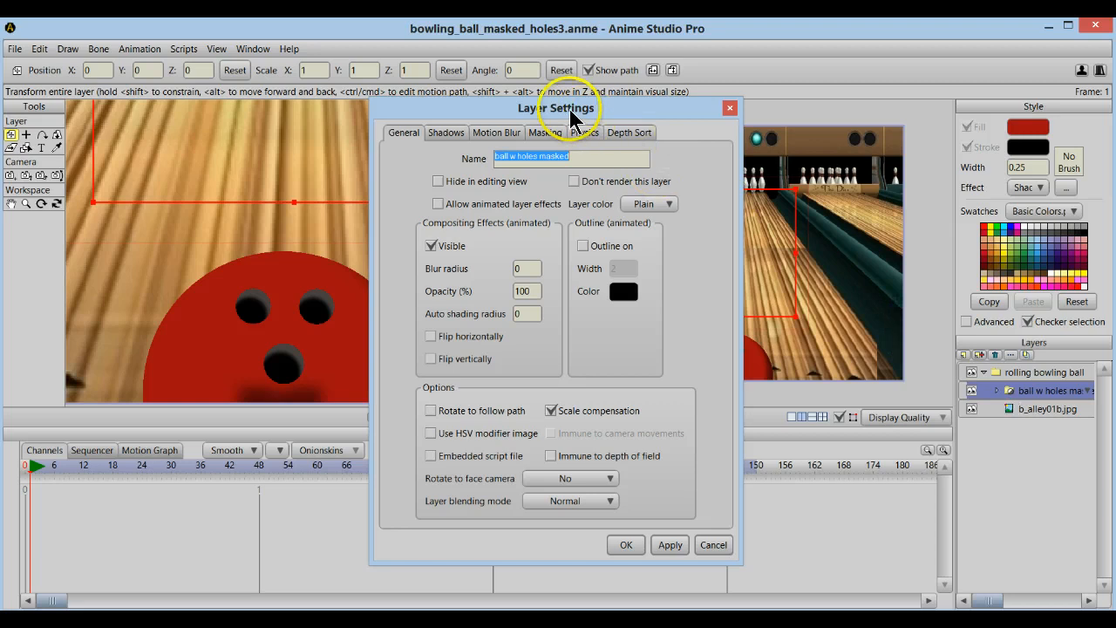
- Confirm the group's Masking option is Hide all and accept the Layer Settings
click(546, 131)
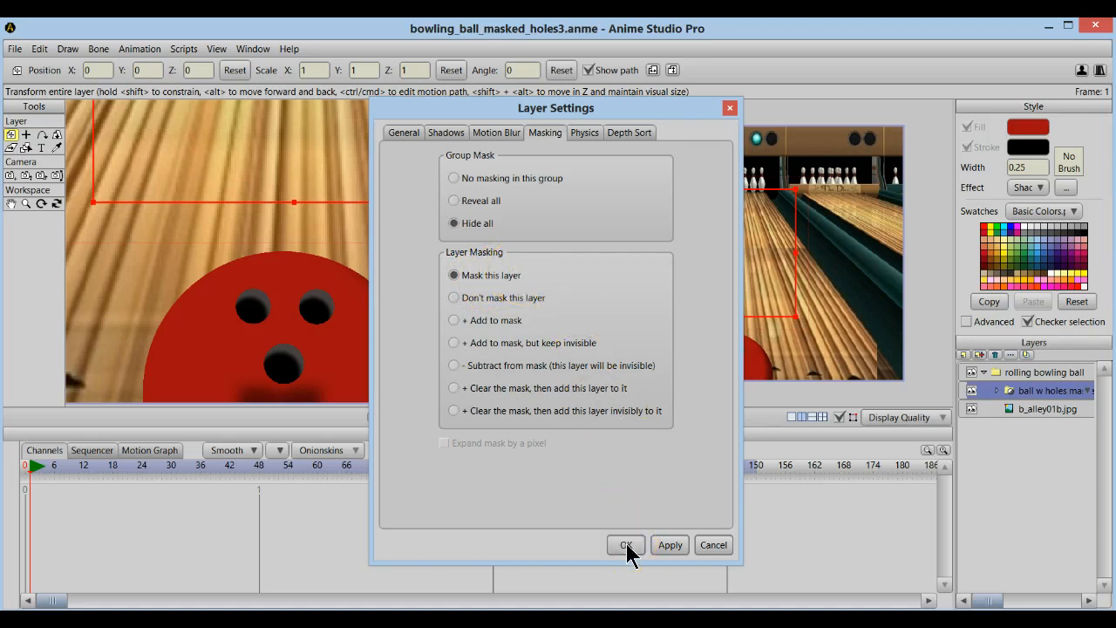
click(626, 545)
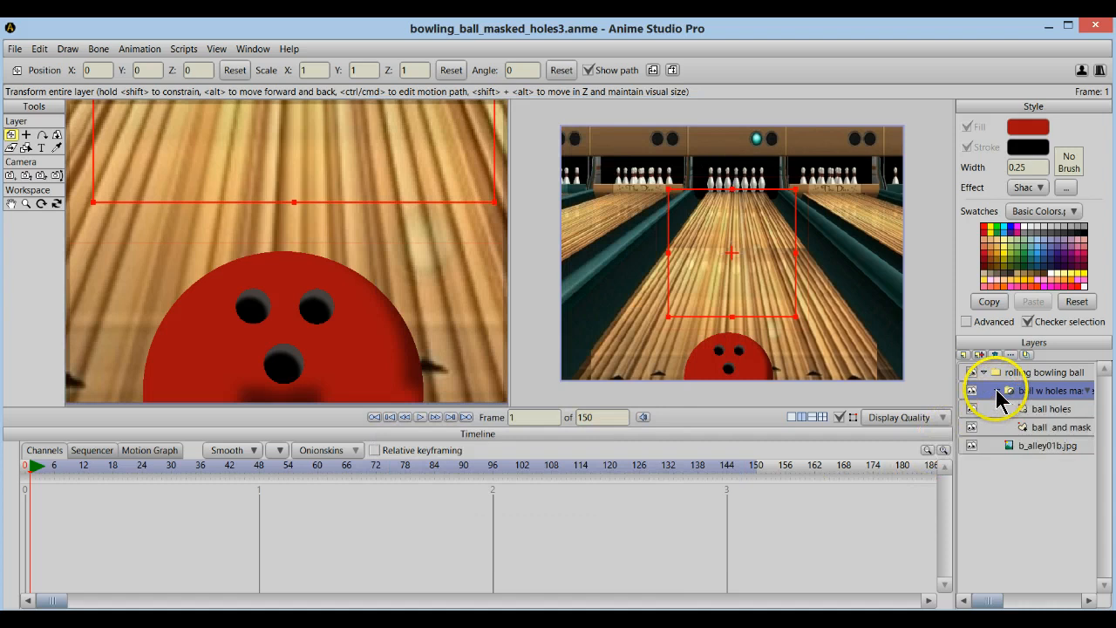
- Review the ball holes layer's masking settings and close its Layer Settings
click(1052, 409)
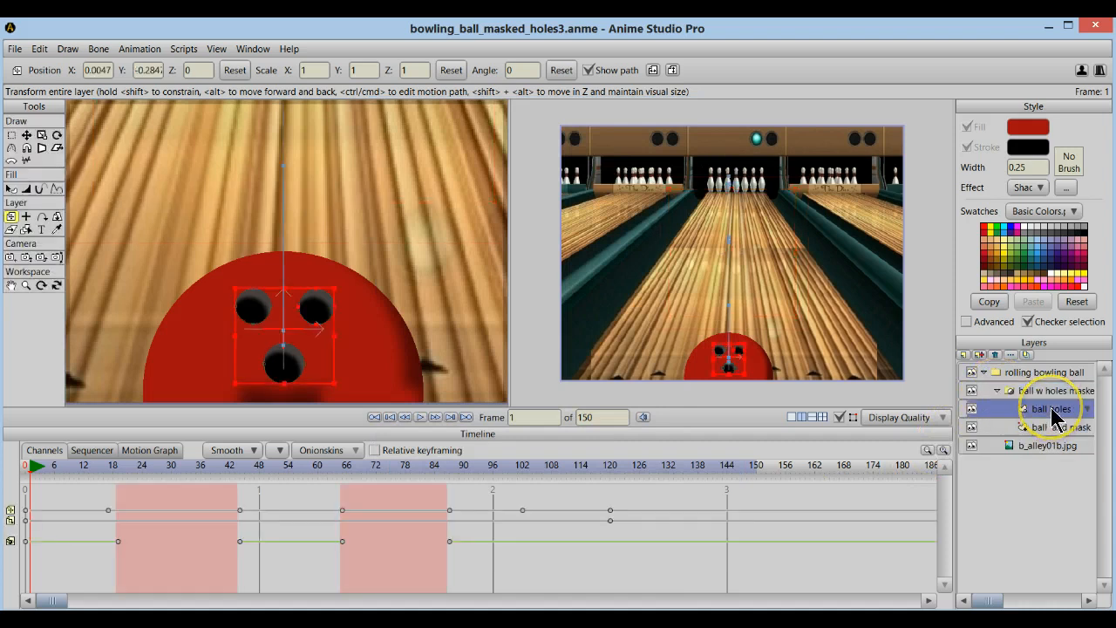
click(1048, 444)
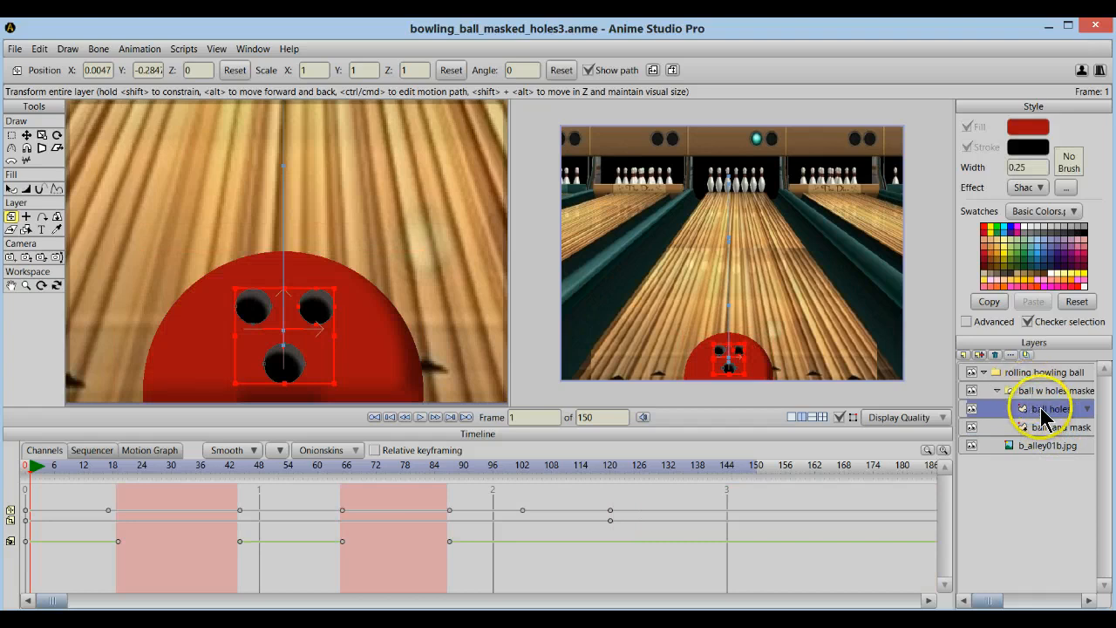
double_click(1040, 408)
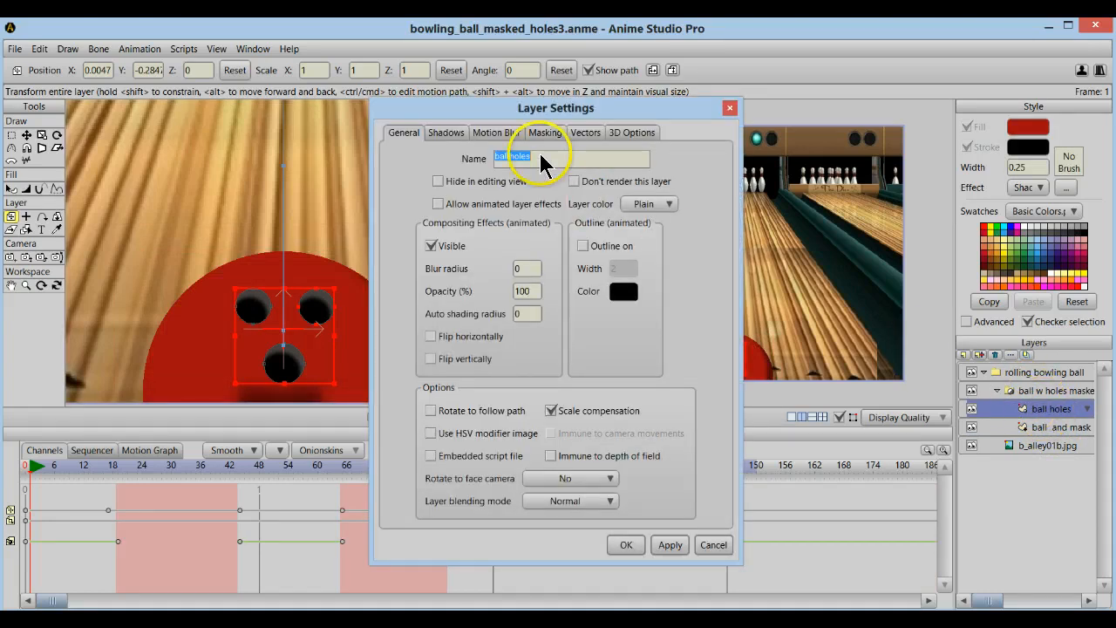
click(546, 132)
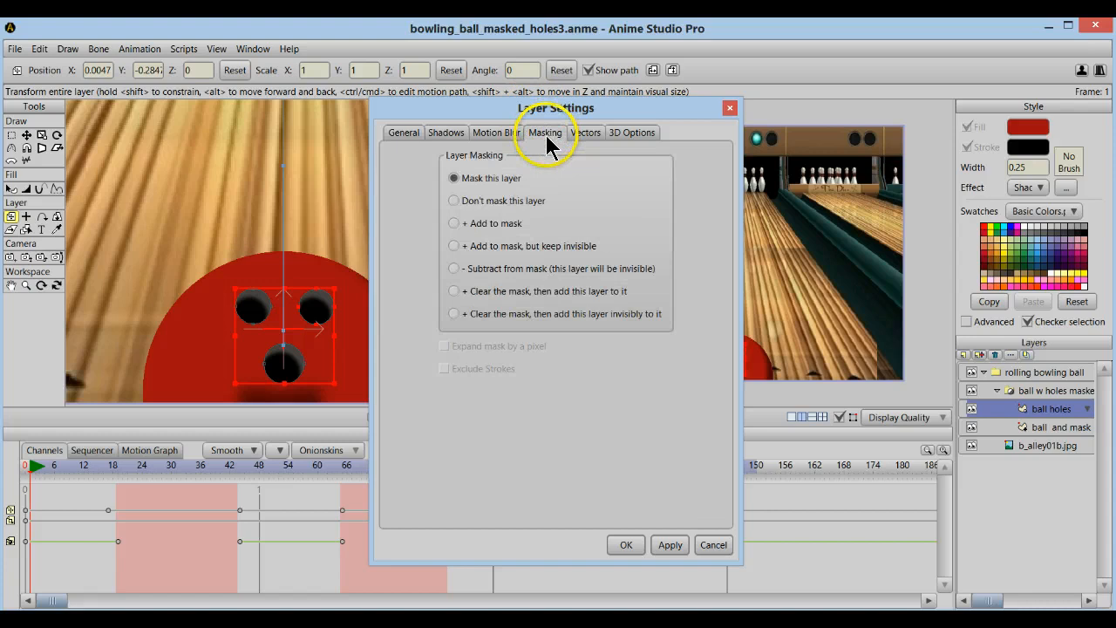
mouse_move(495, 183)
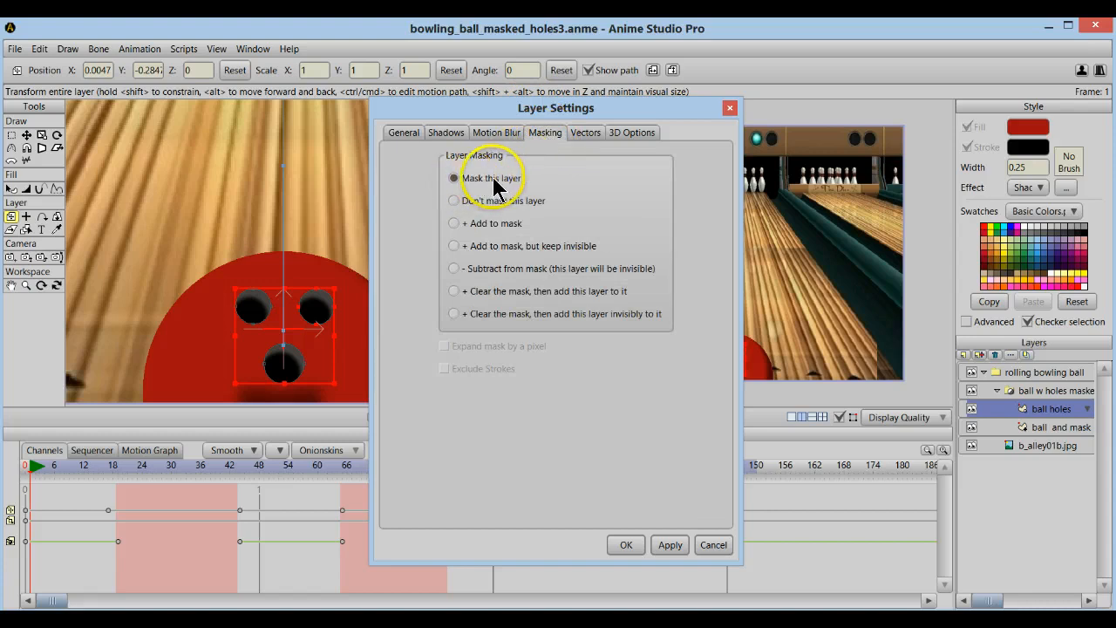
click(626, 544)
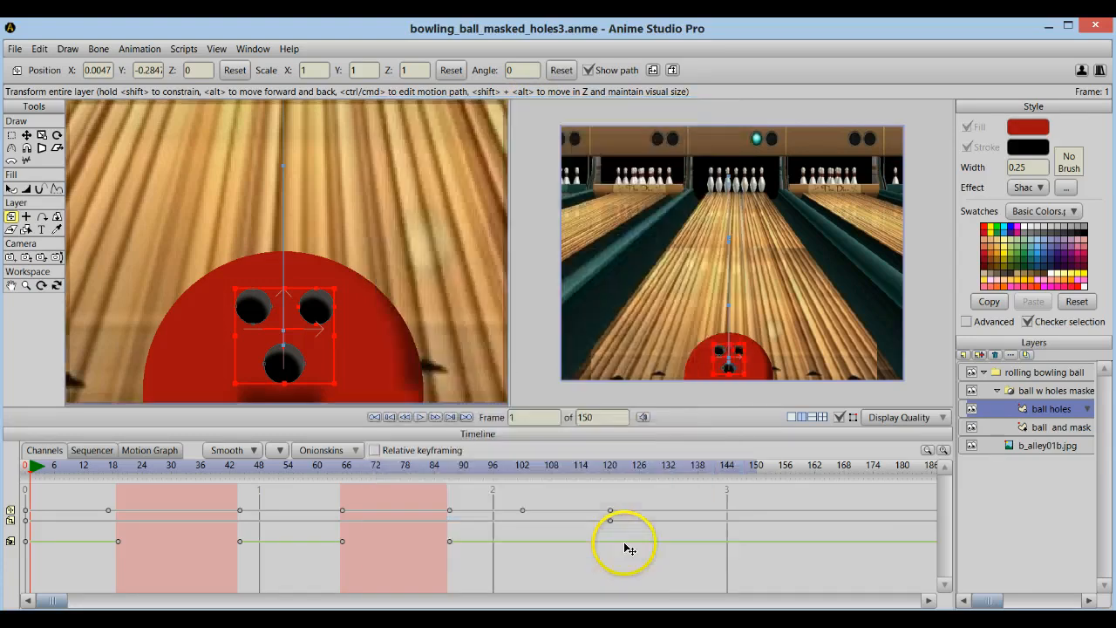
- Review the ball and mask layer's settings, then reselect the ball holes layer
click(1048, 426)
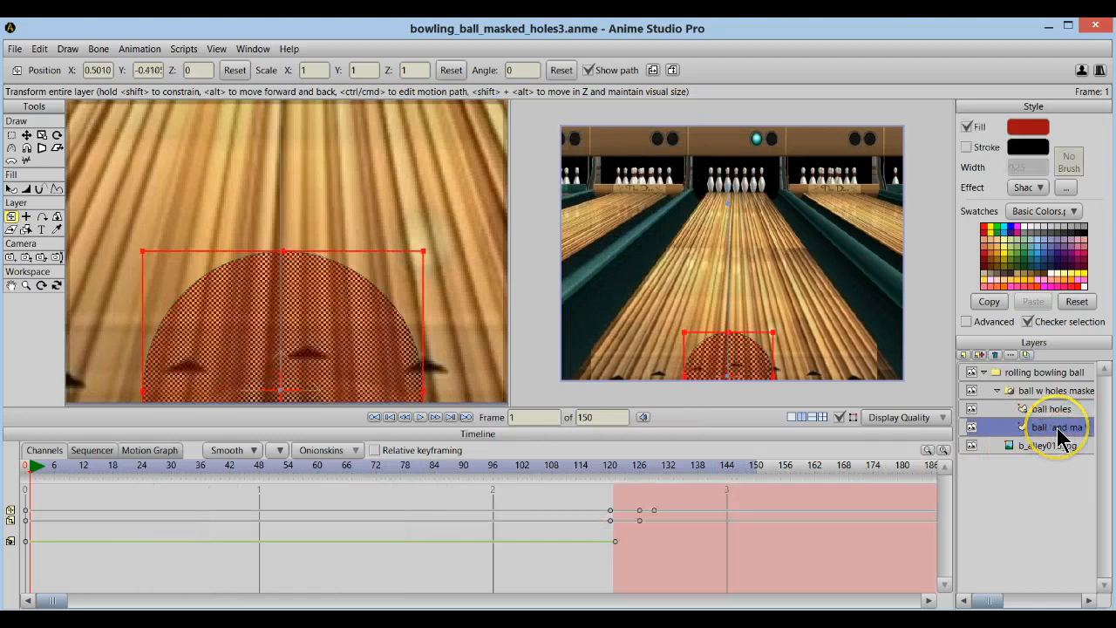
double_click(1043, 427)
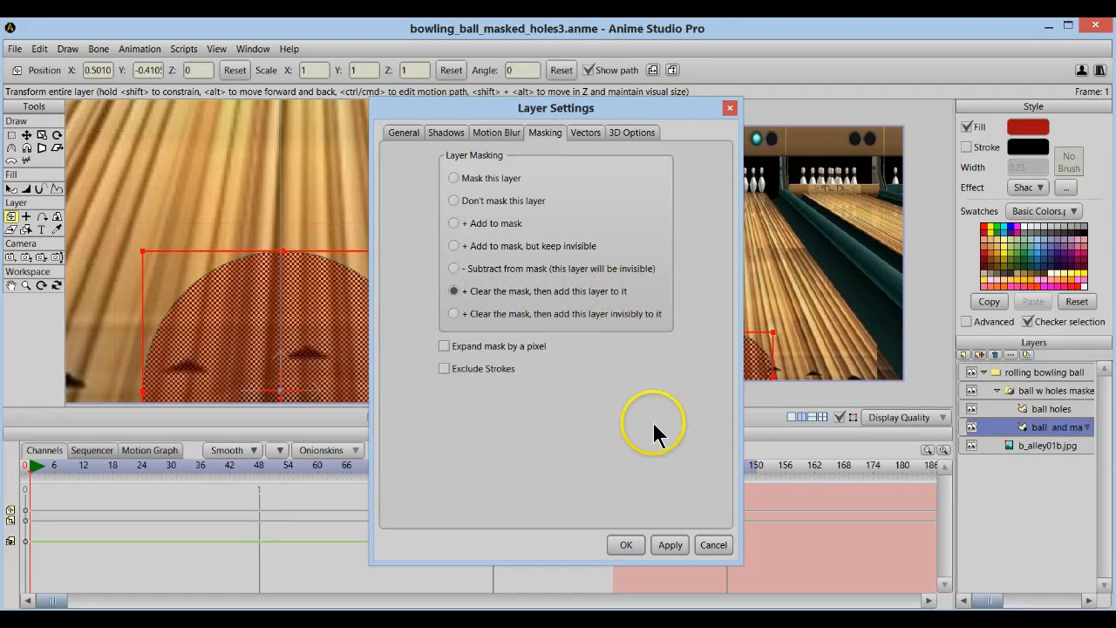
click(625, 544)
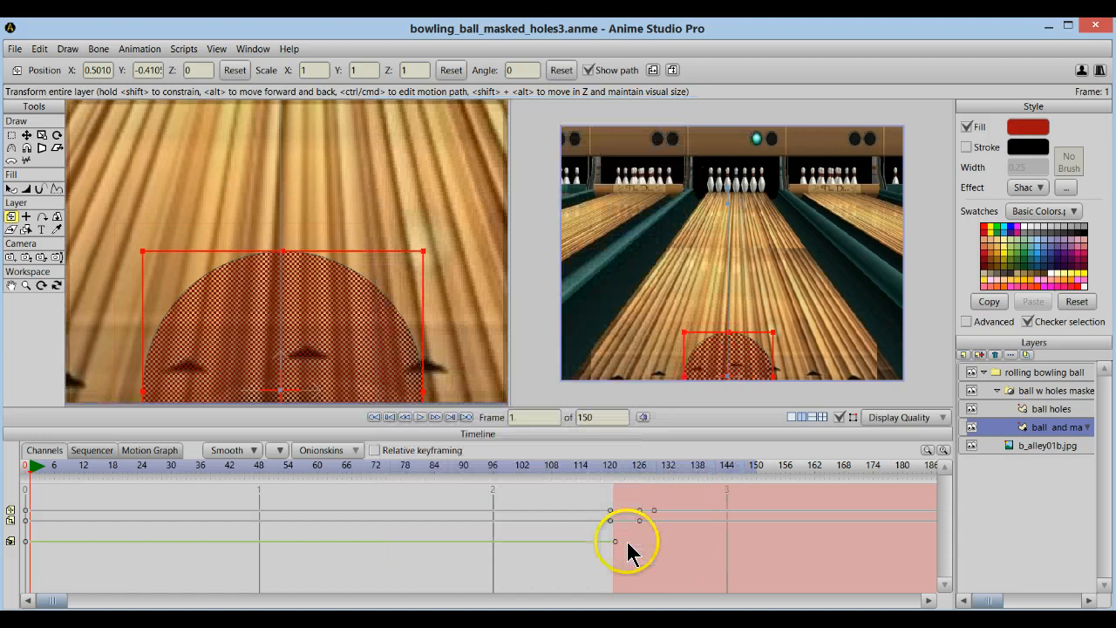
click(1048, 407)
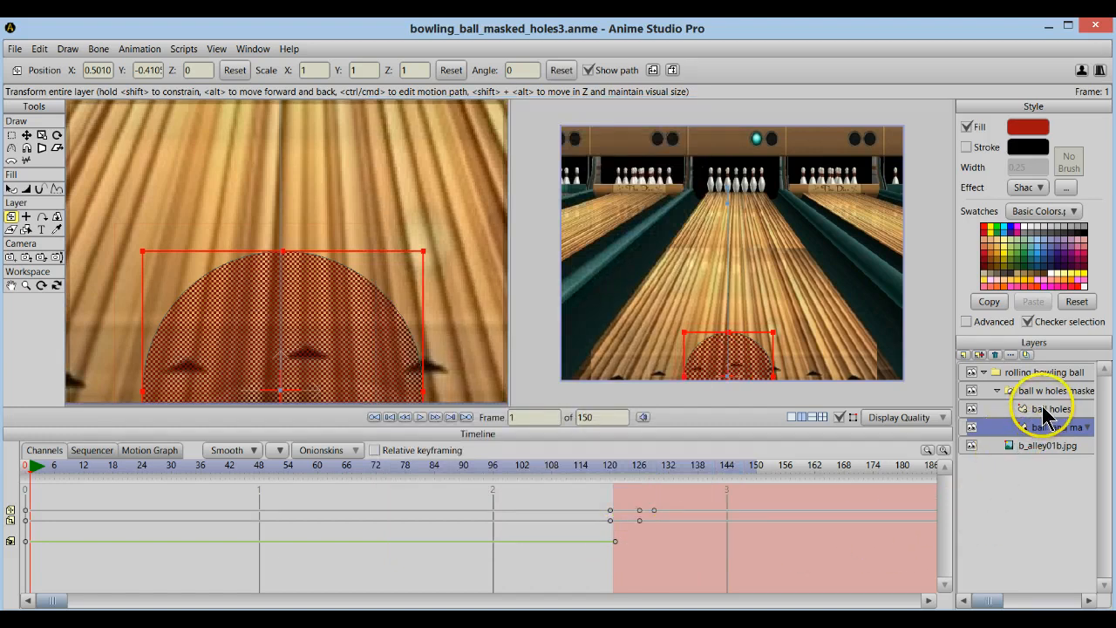
click(1042, 408)
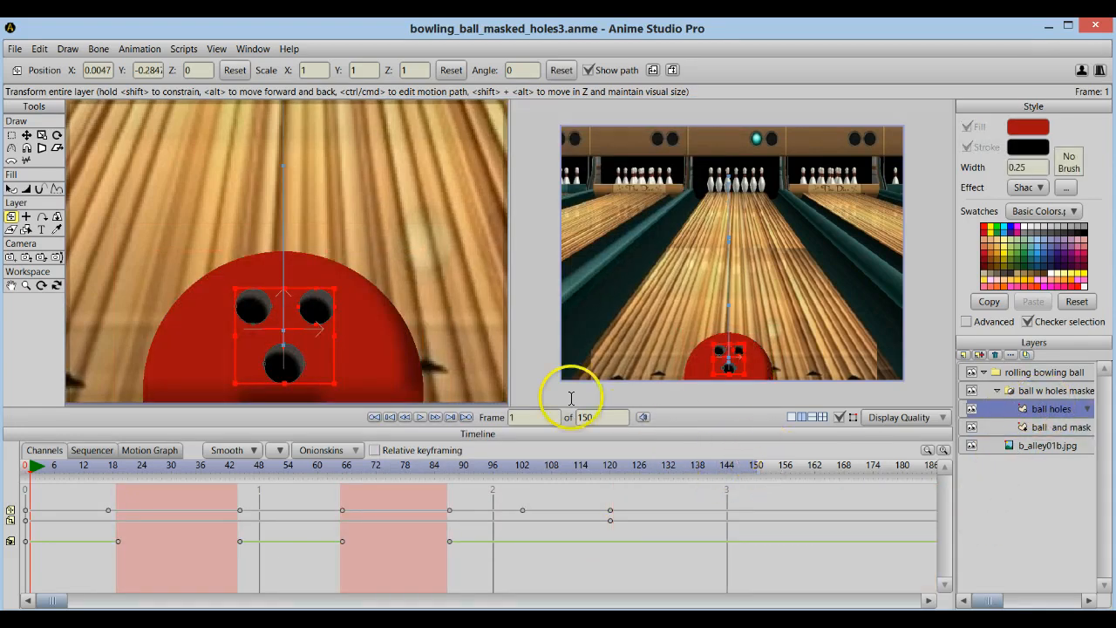
mouse_move(883, 402)
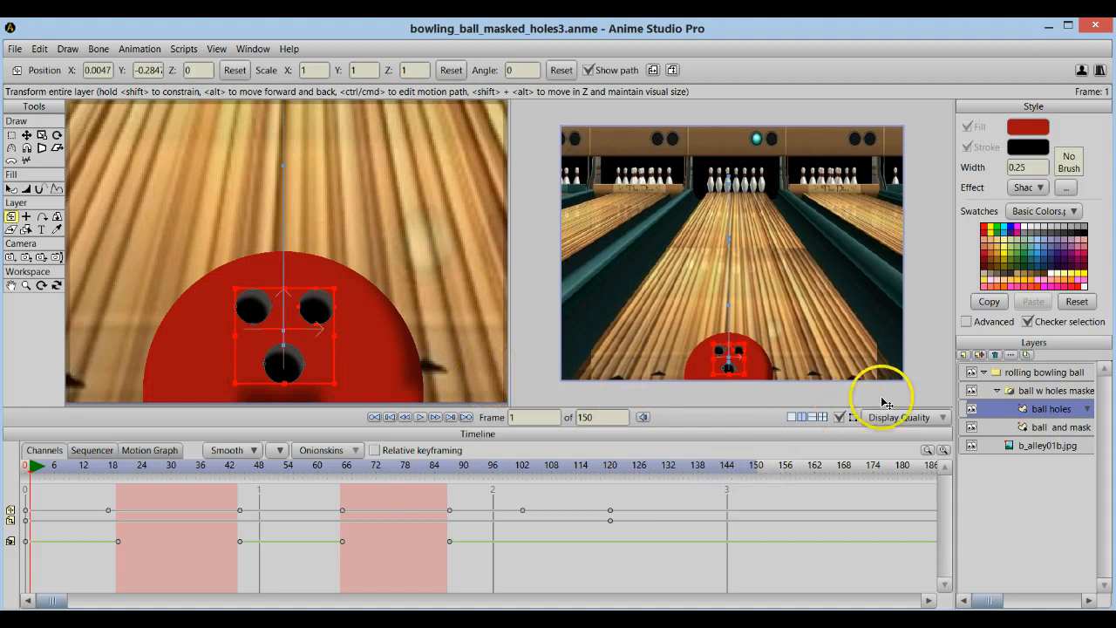
mouse_move(753, 373)
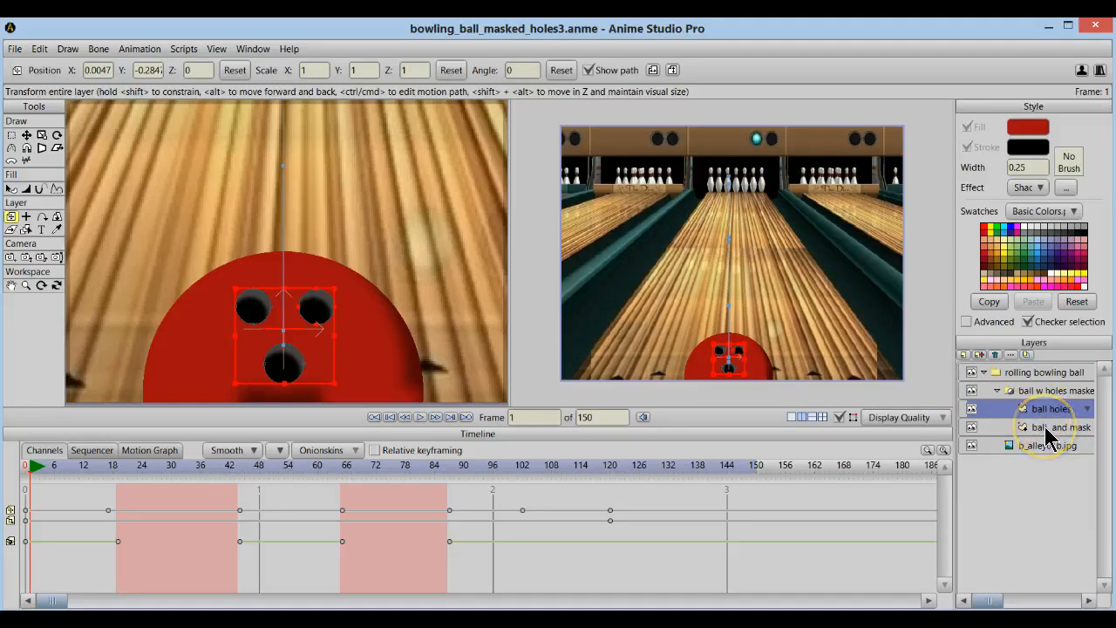
- Add the ball and mask layer to the ball holes selection at frame 0
click(1047, 427)
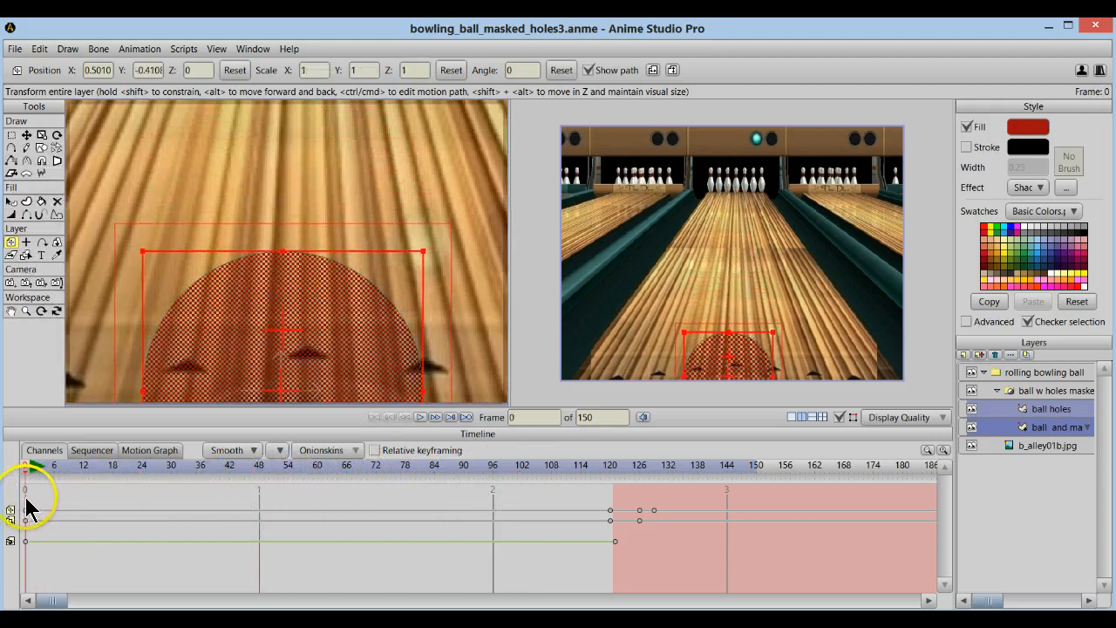
- Select only the ball holes layer, showing the red ball's three holes
click(1042, 409)
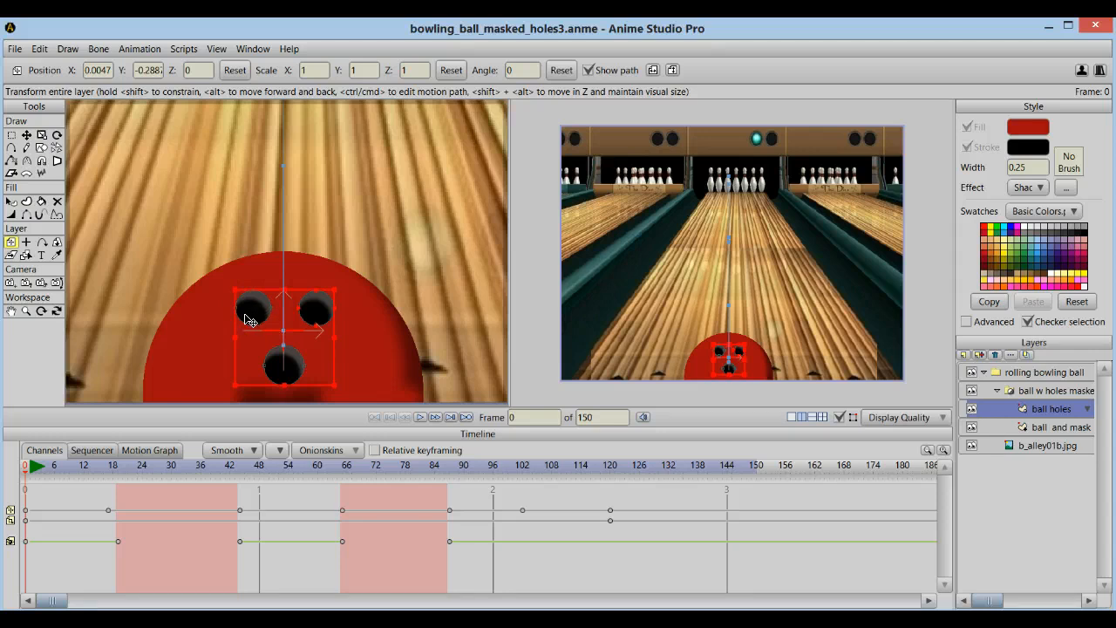
mouse_move(244, 327)
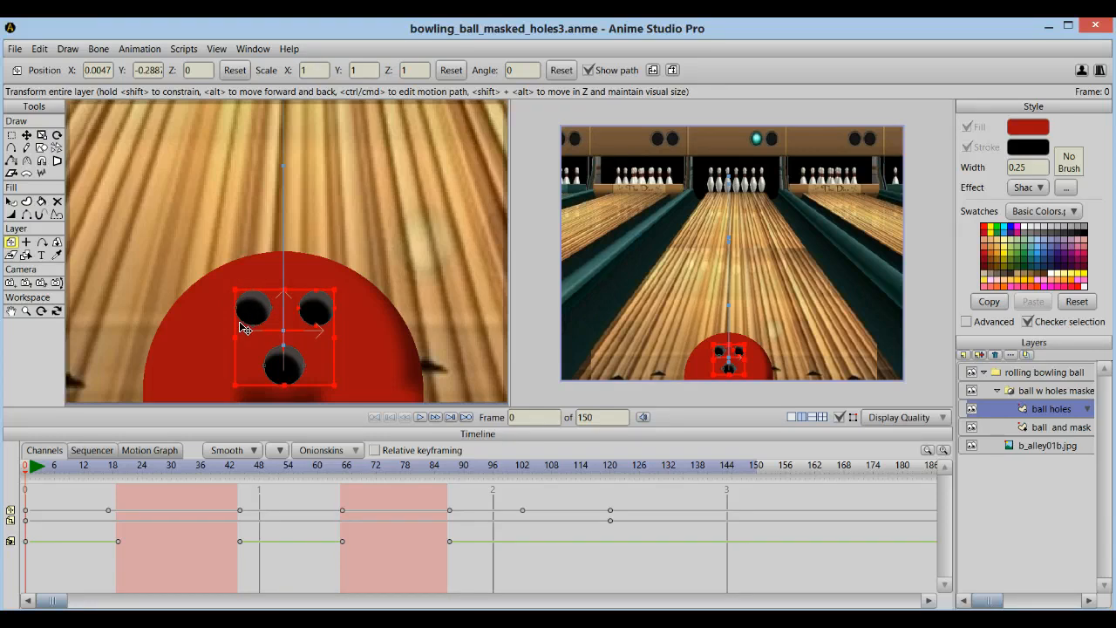
mouse_move(240, 423)
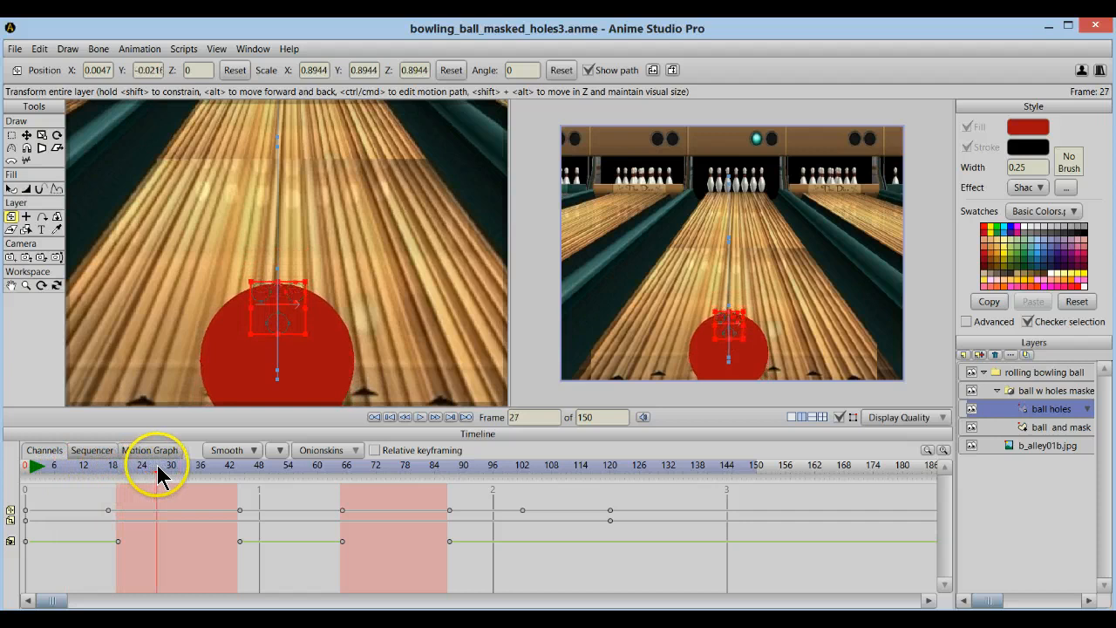
click(187, 465)
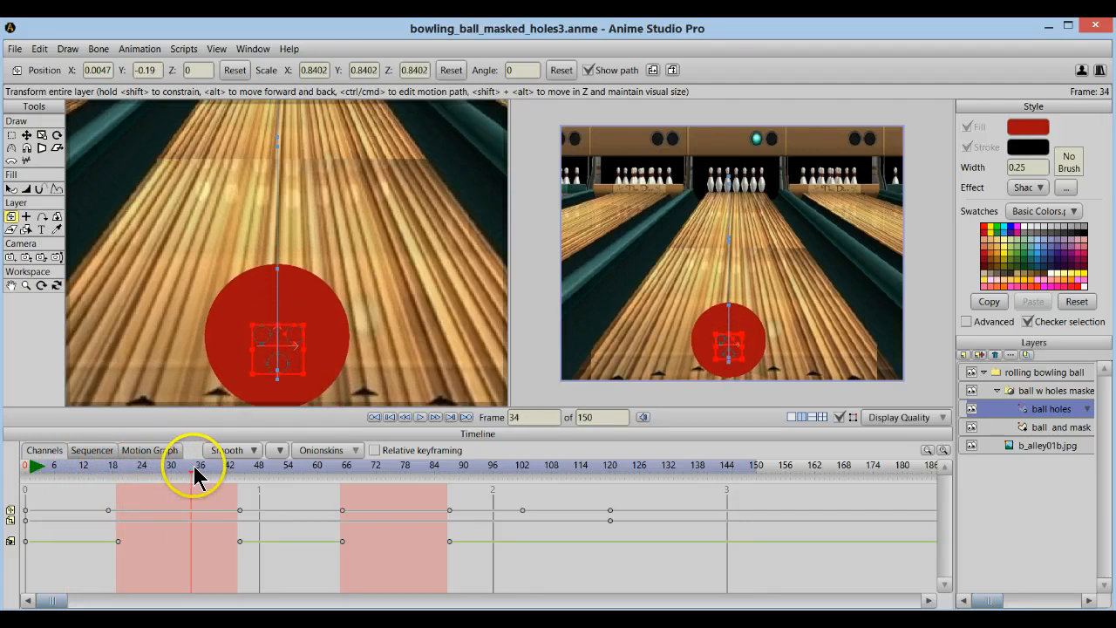
click(239, 465)
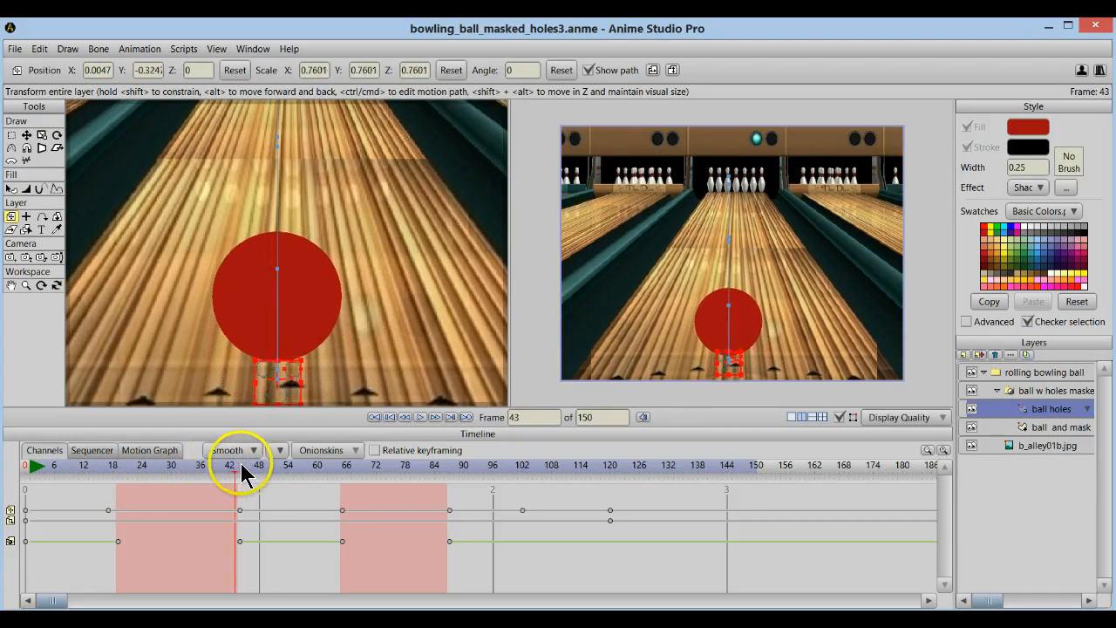
click(291, 465)
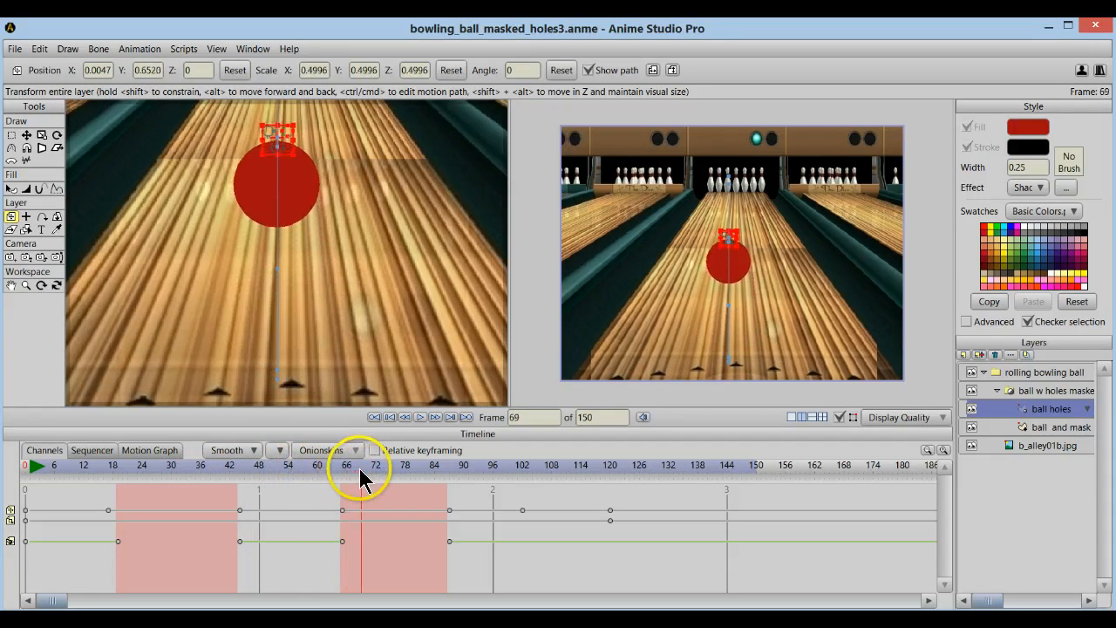
click(389, 466)
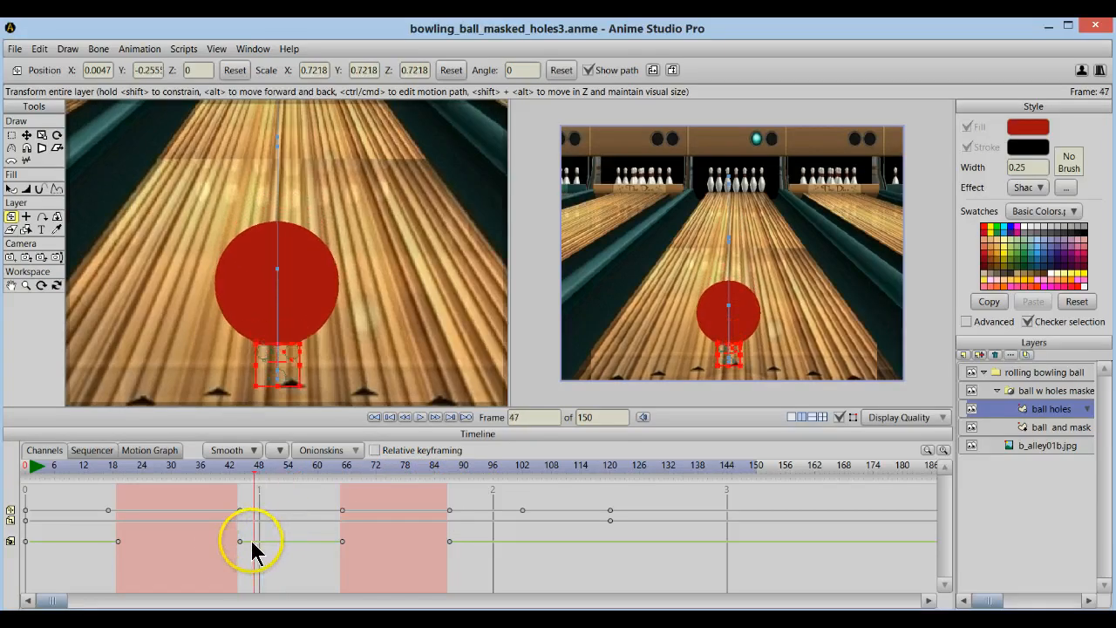
click(83, 477)
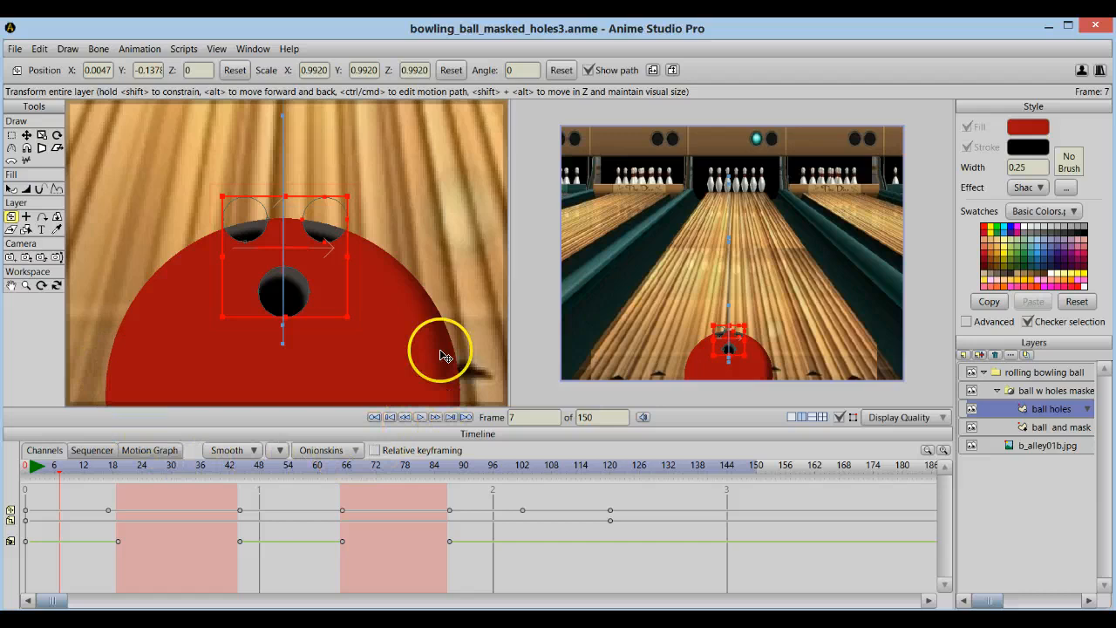
mouse_move(165, 440)
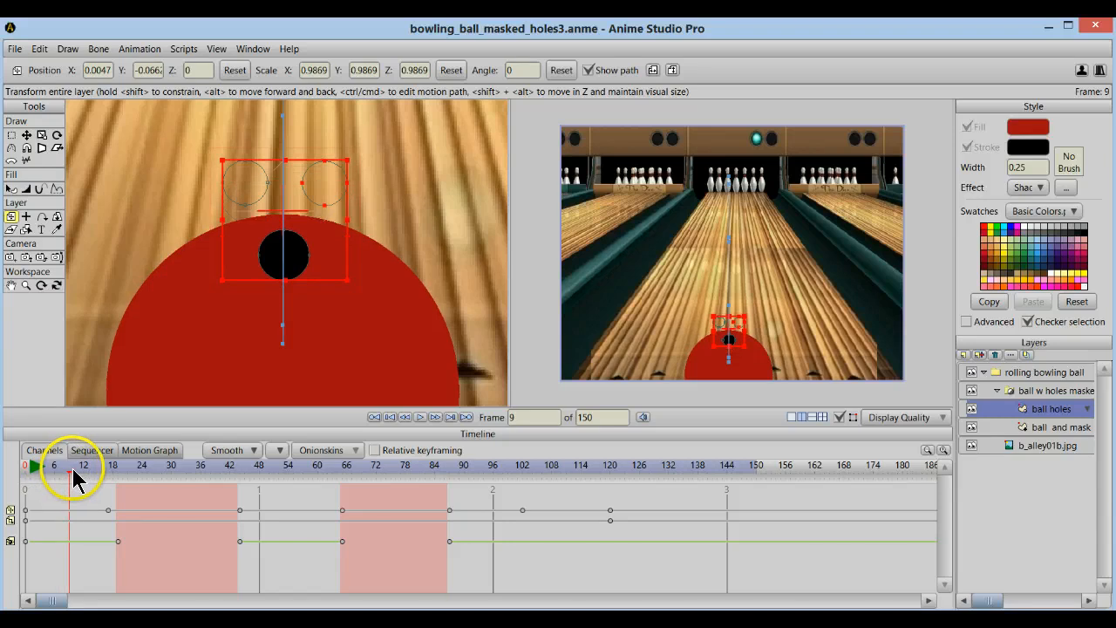
click(89, 475)
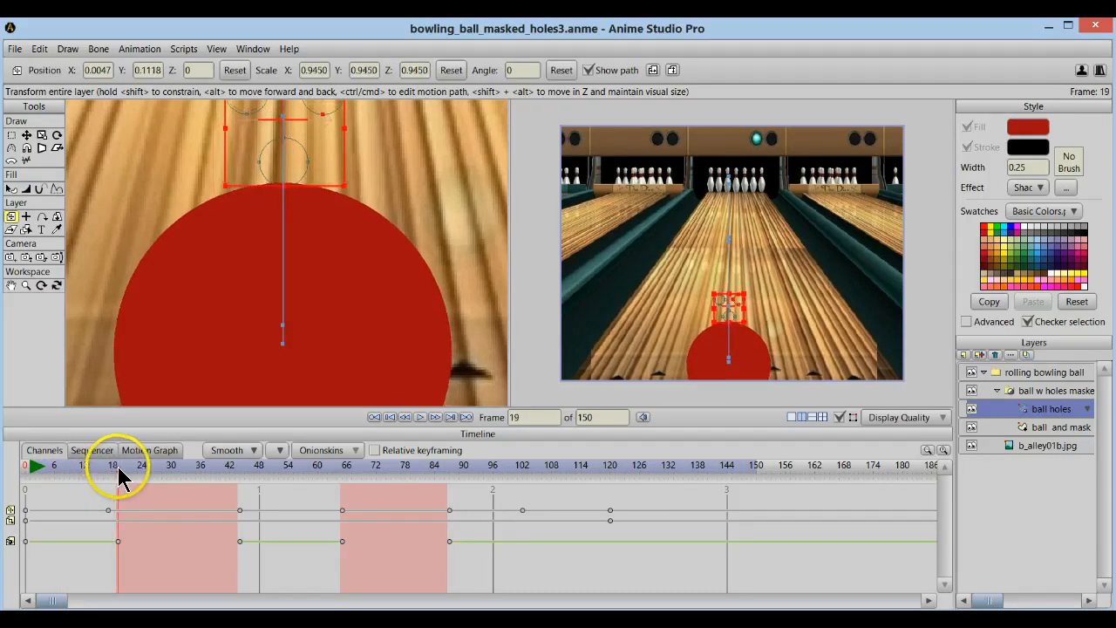
click(70, 467)
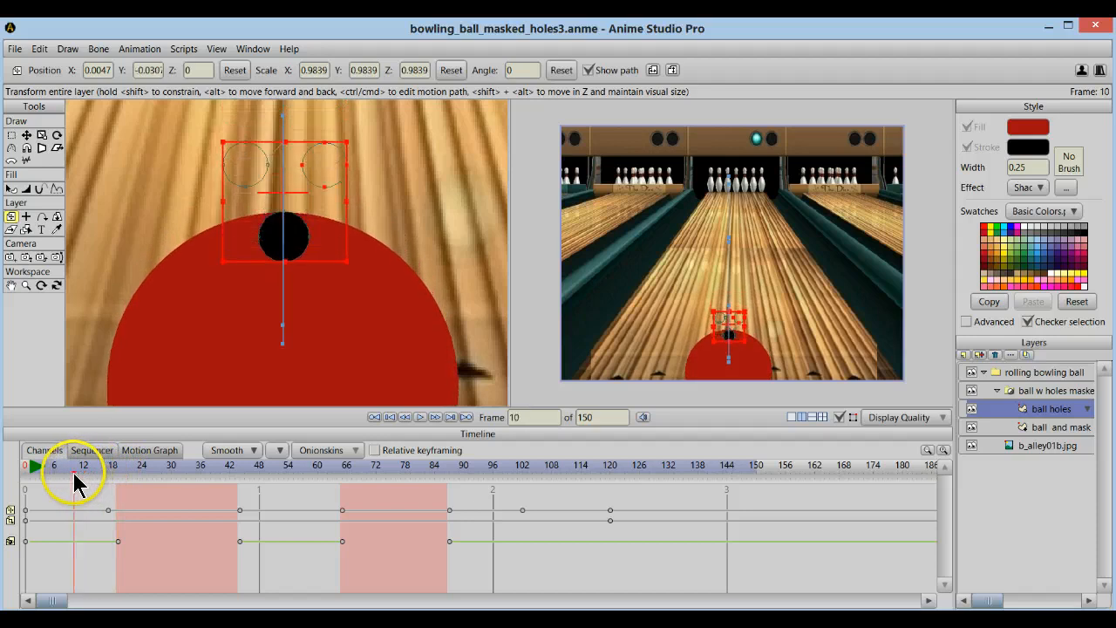
click(69, 473)
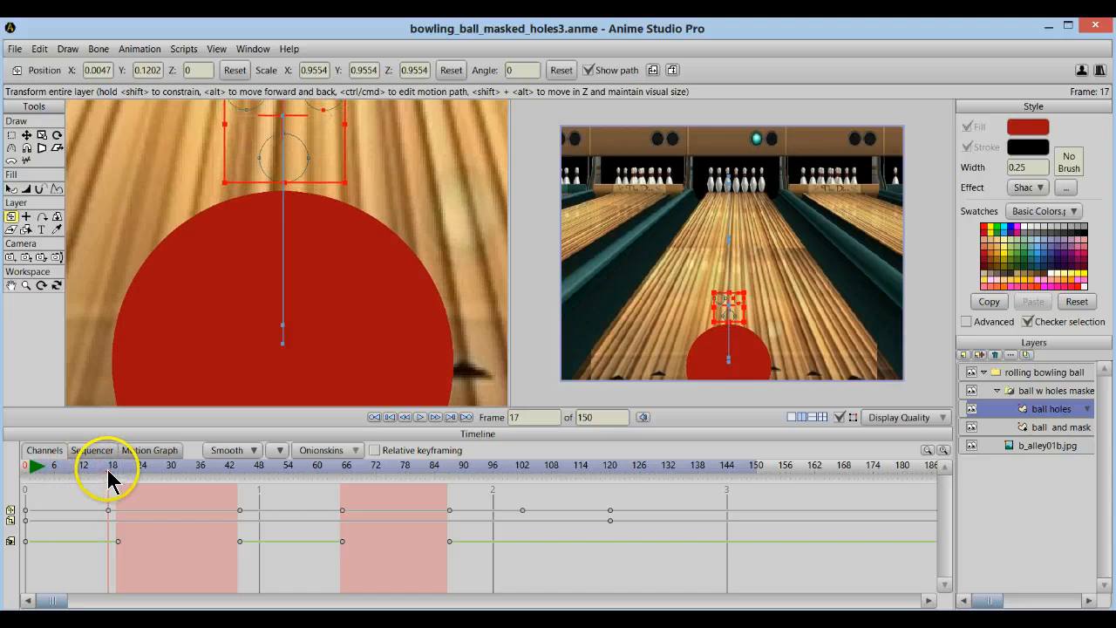
click(118, 464)
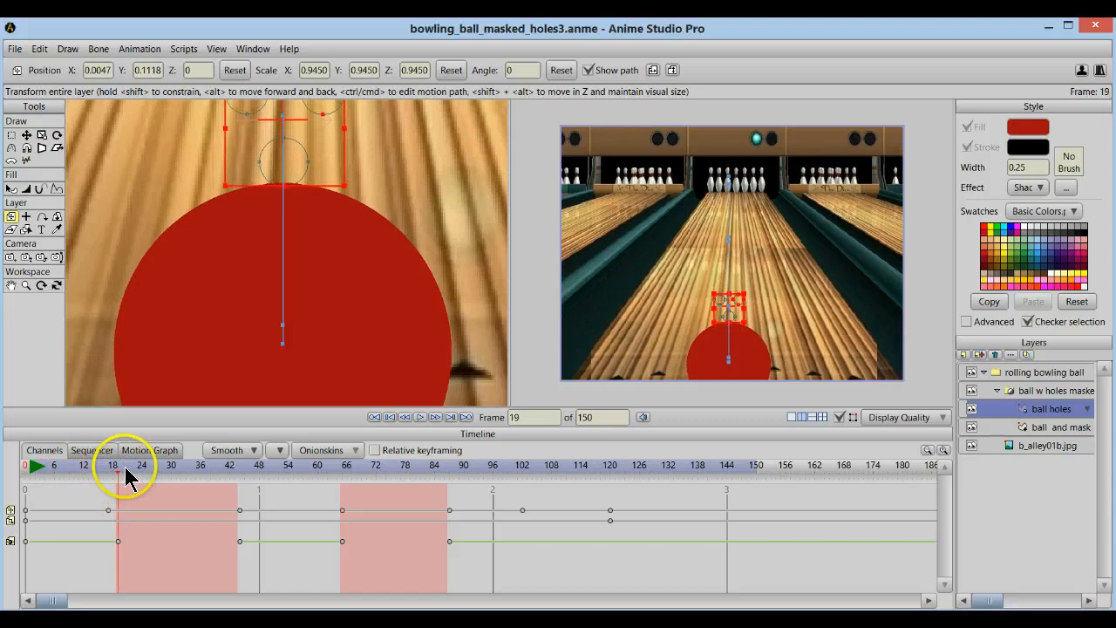
click(122, 466)
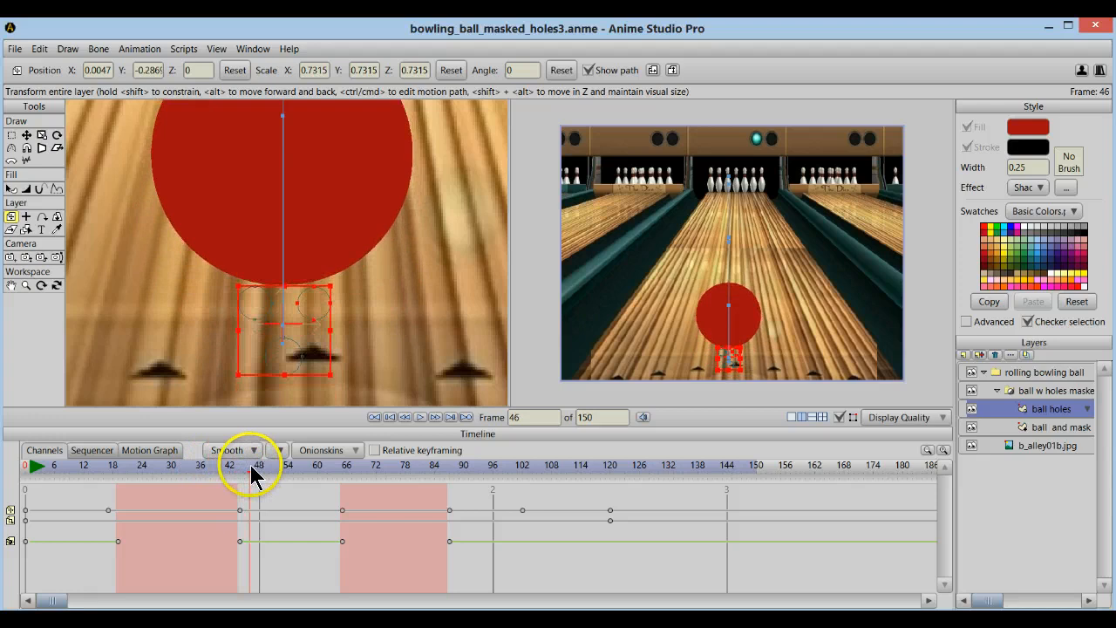
click(269, 464)
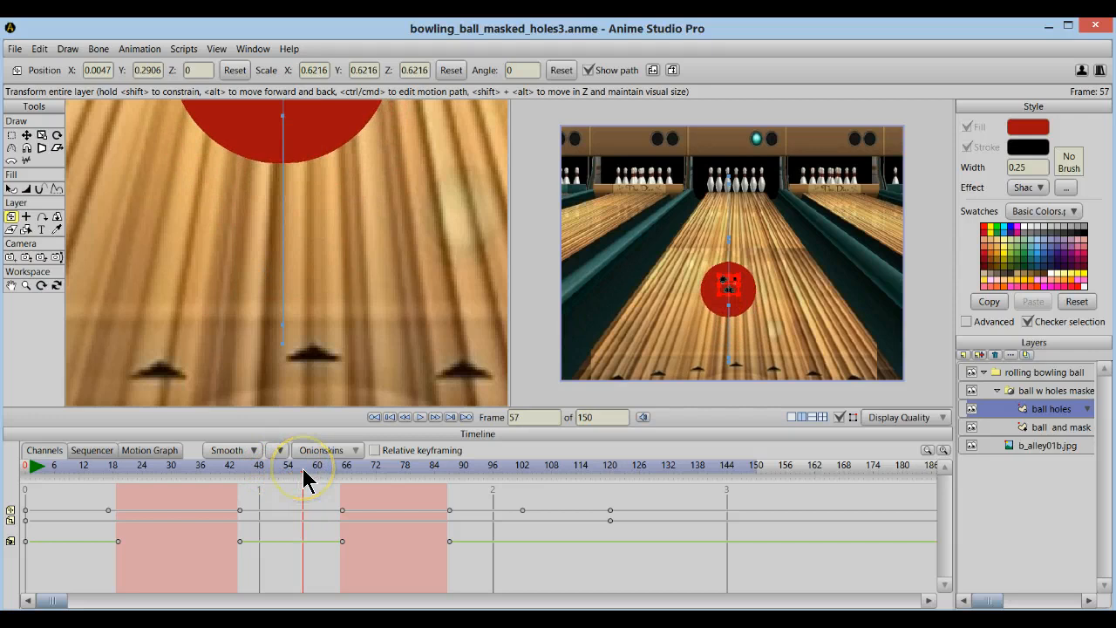
click(346, 466)
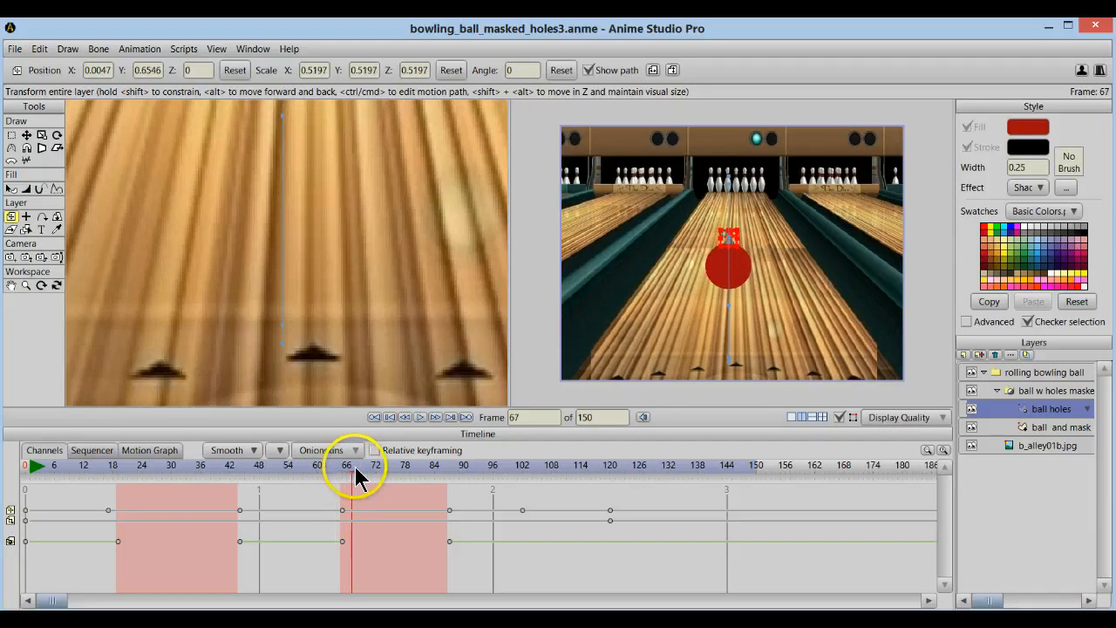
click(491, 465)
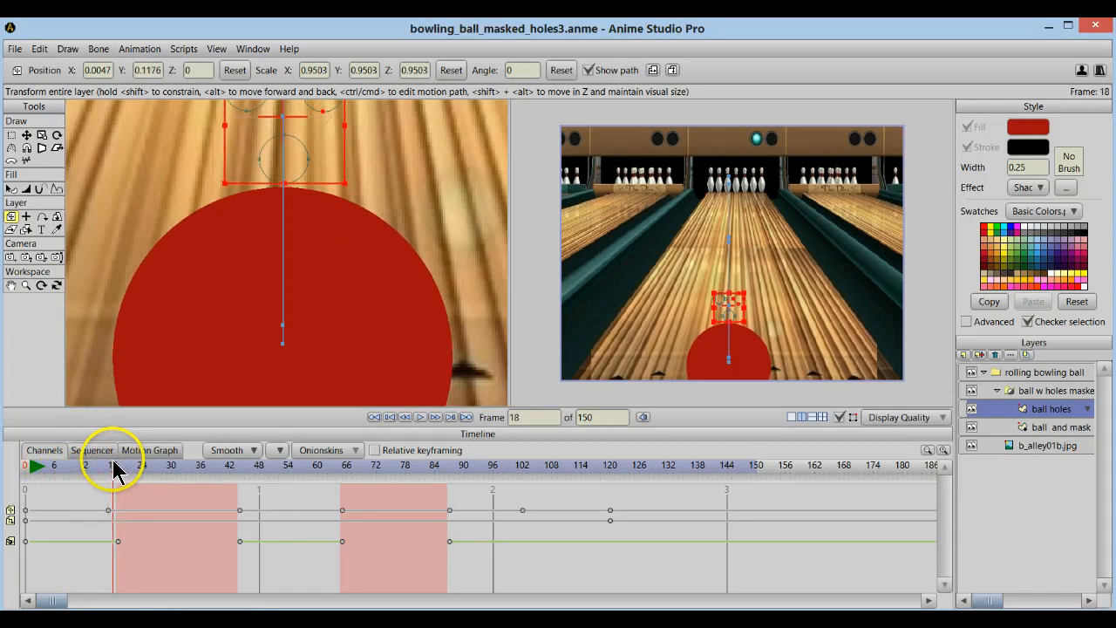
click(126, 466)
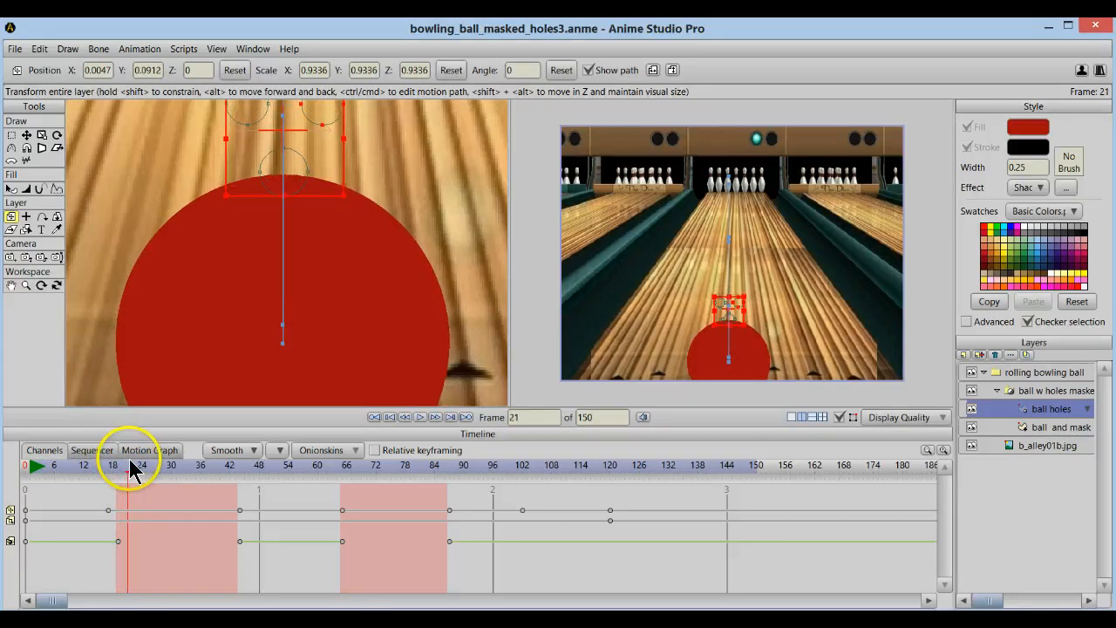
click(157, 466)
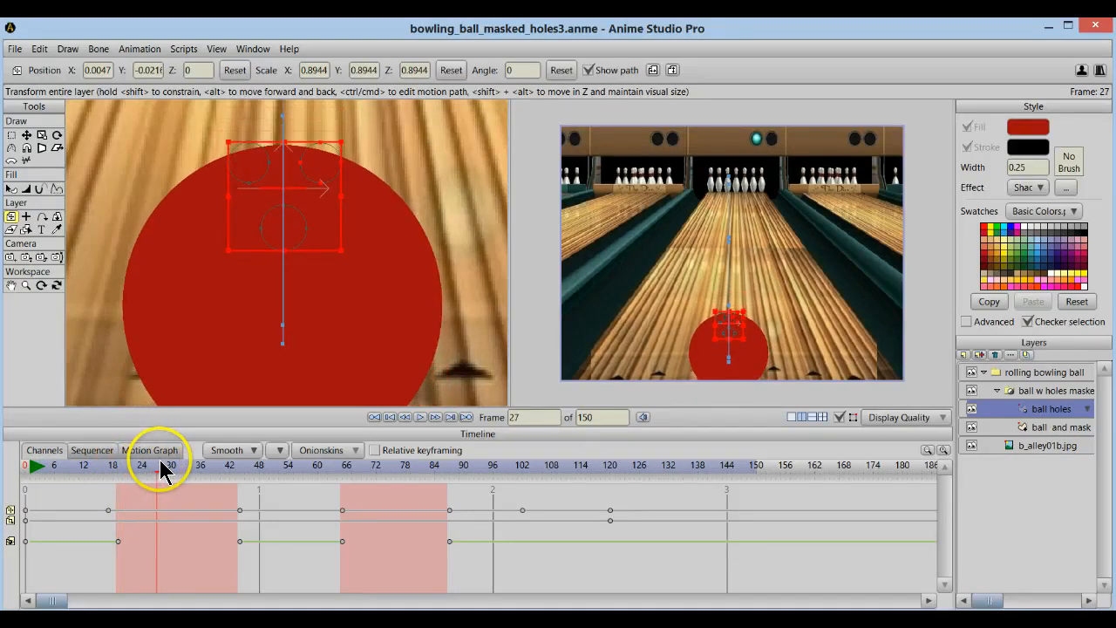
click(162, 465)
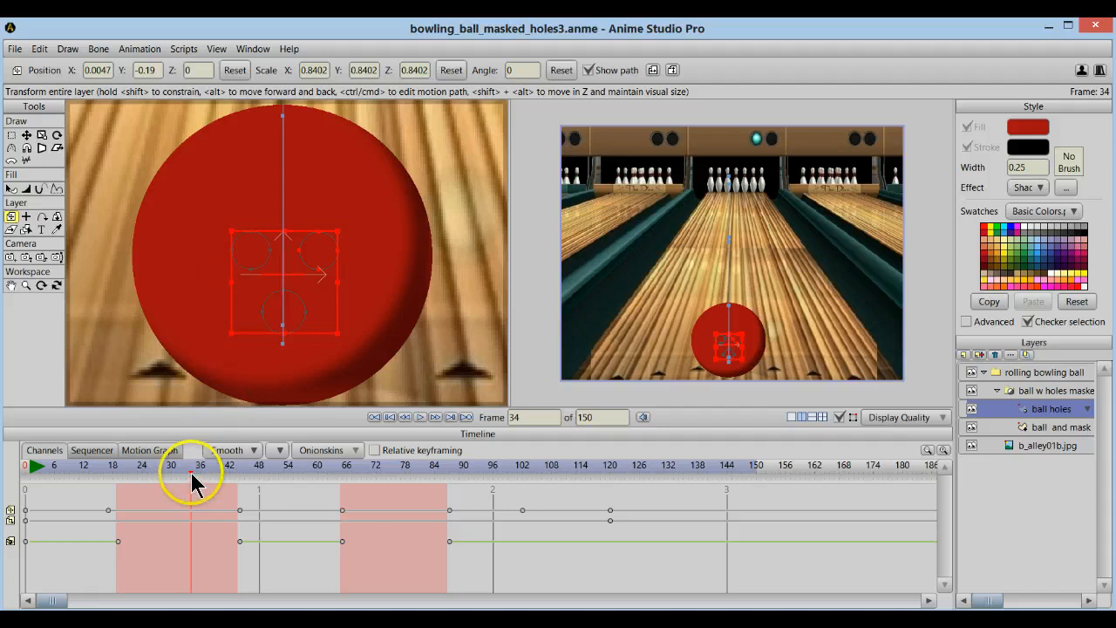
drag(191, 478, 150, 478)
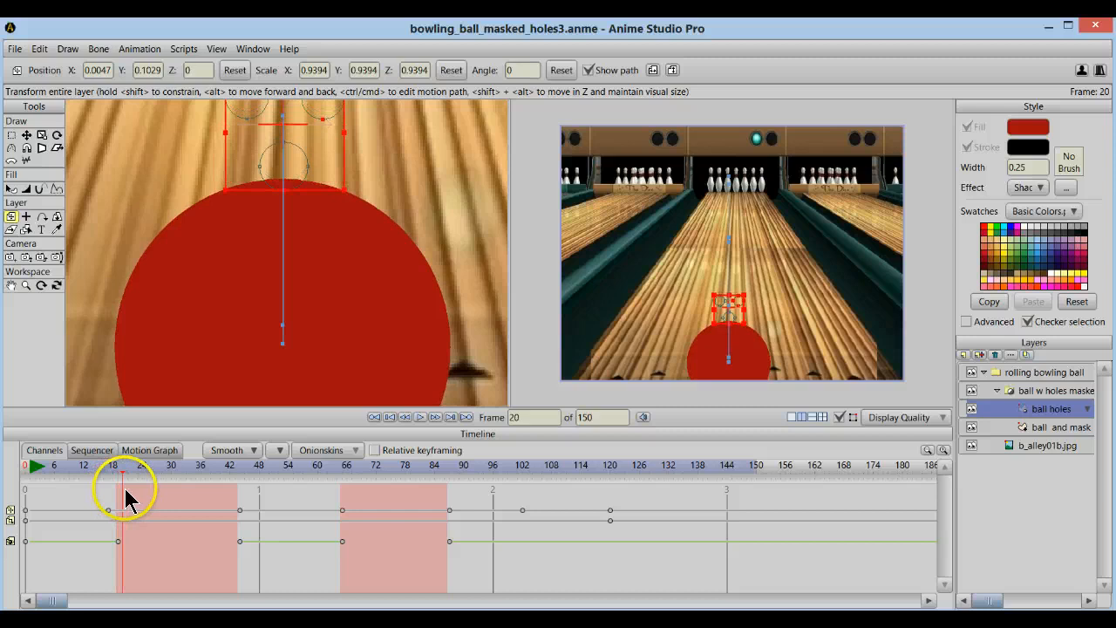
click(220, 485)
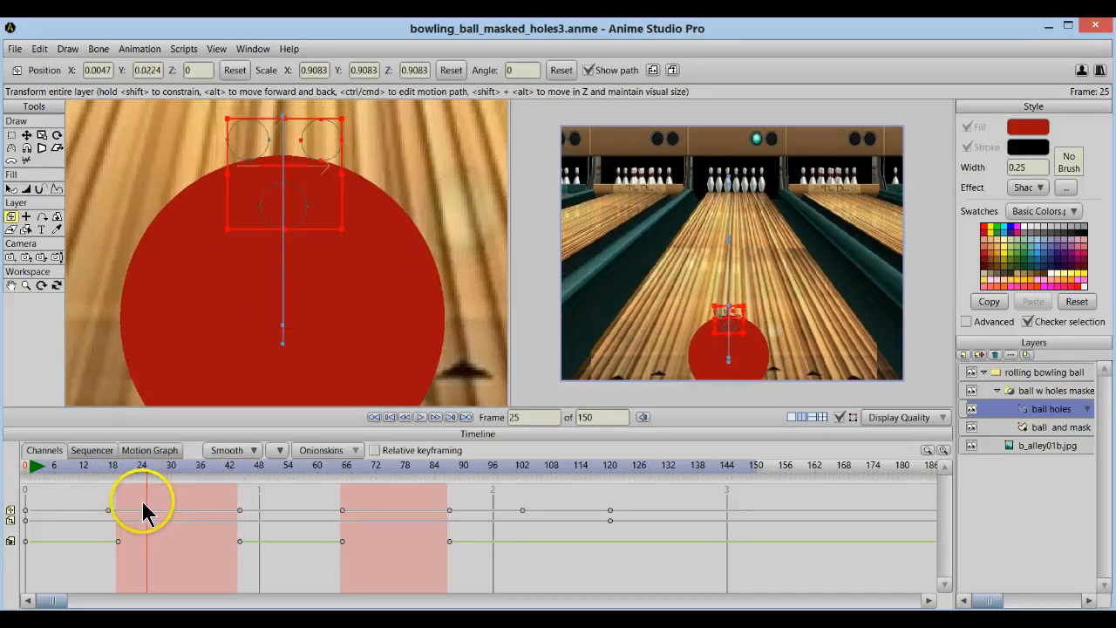
click(209, 499)
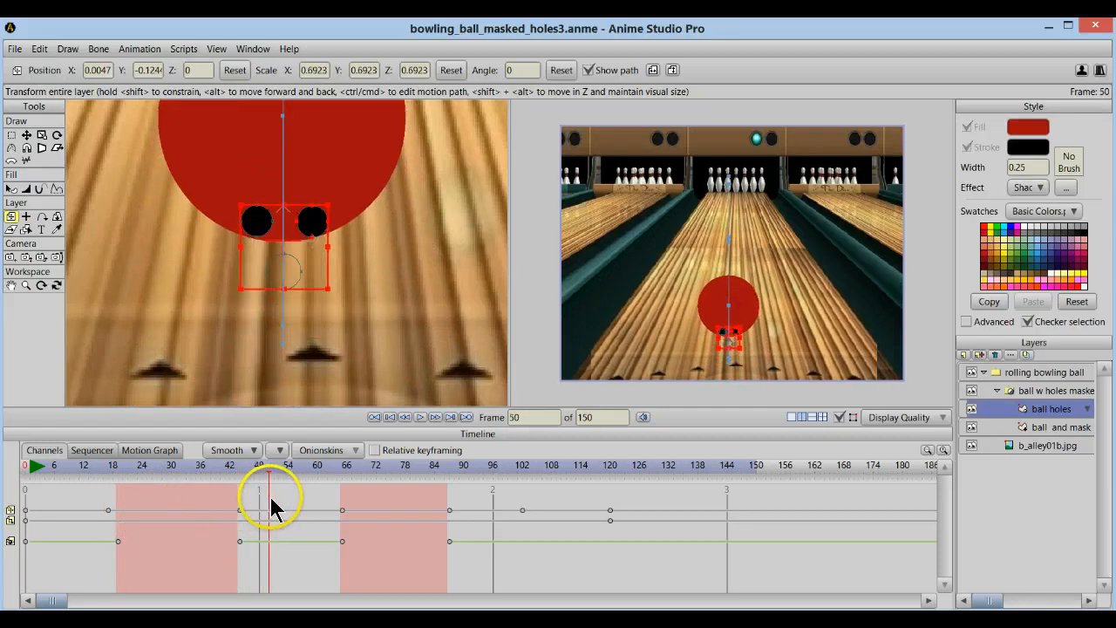
click(146, 513)
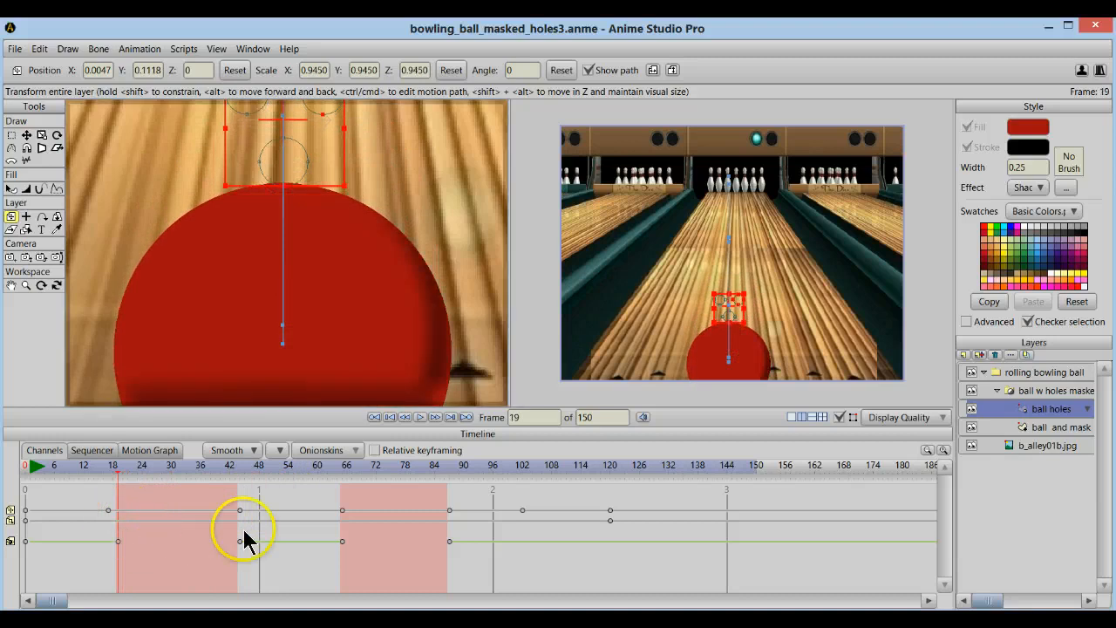
mouse_move(1048, 420)
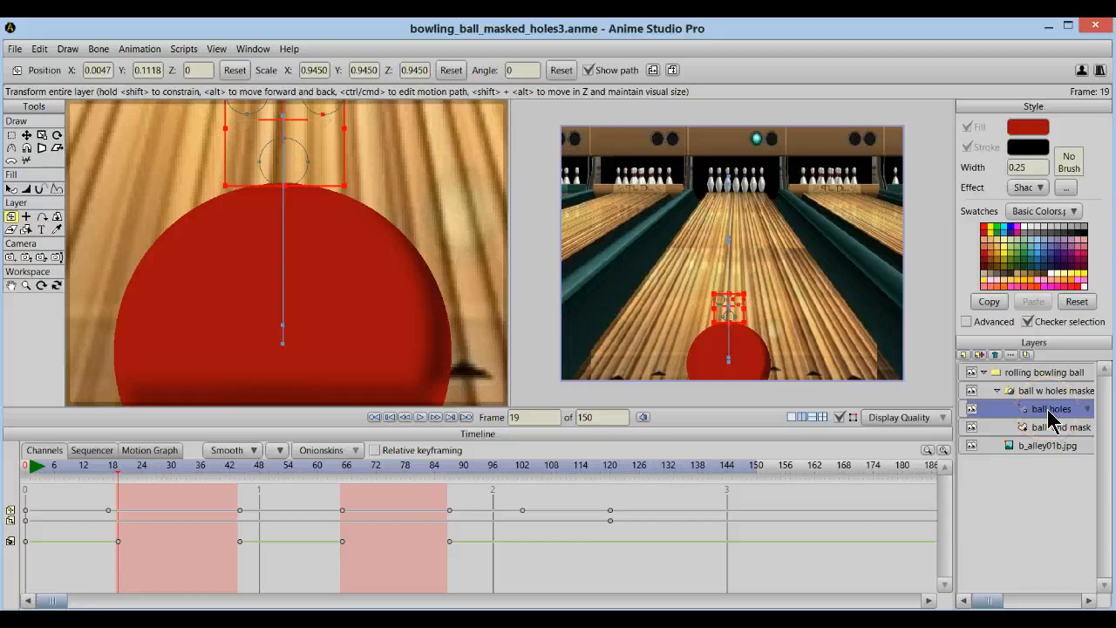
double_click(1047, 409)
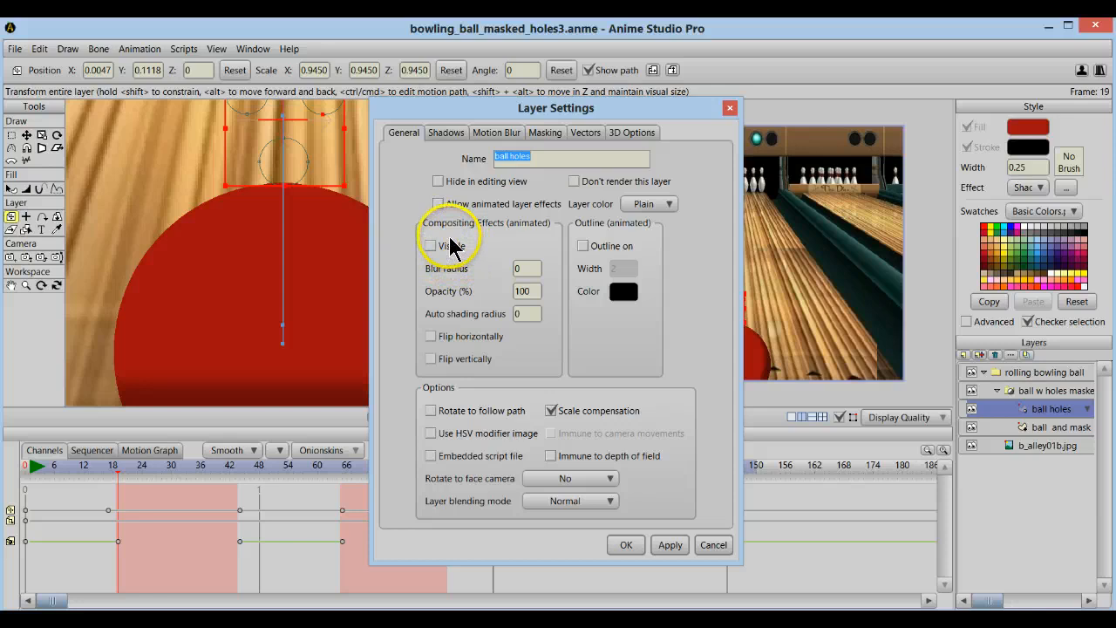
click(626, 545)
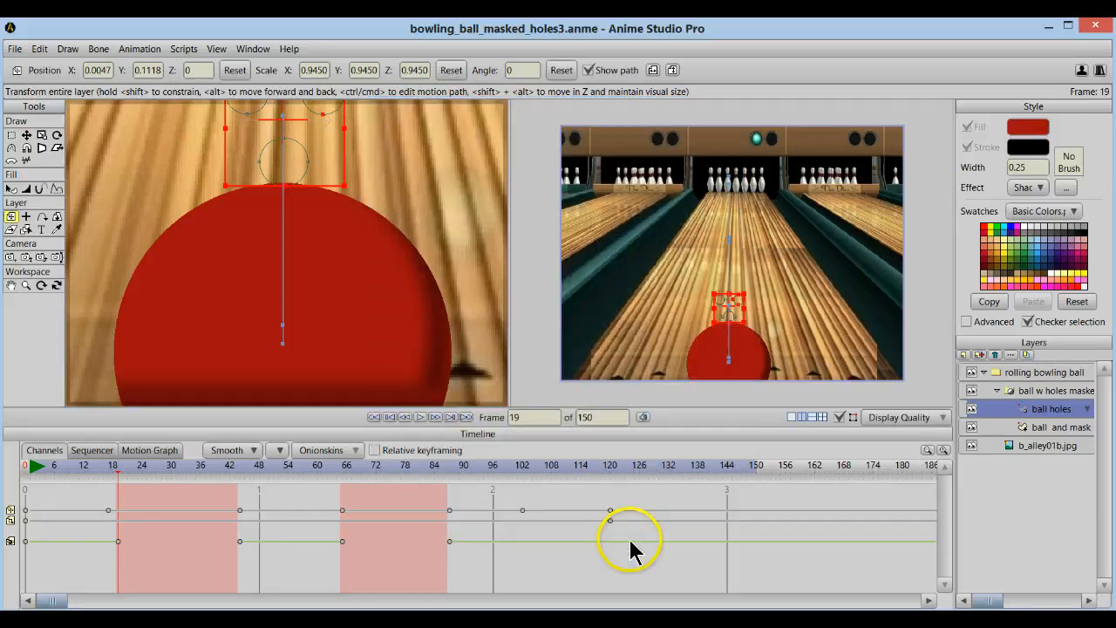
click(161, 465)
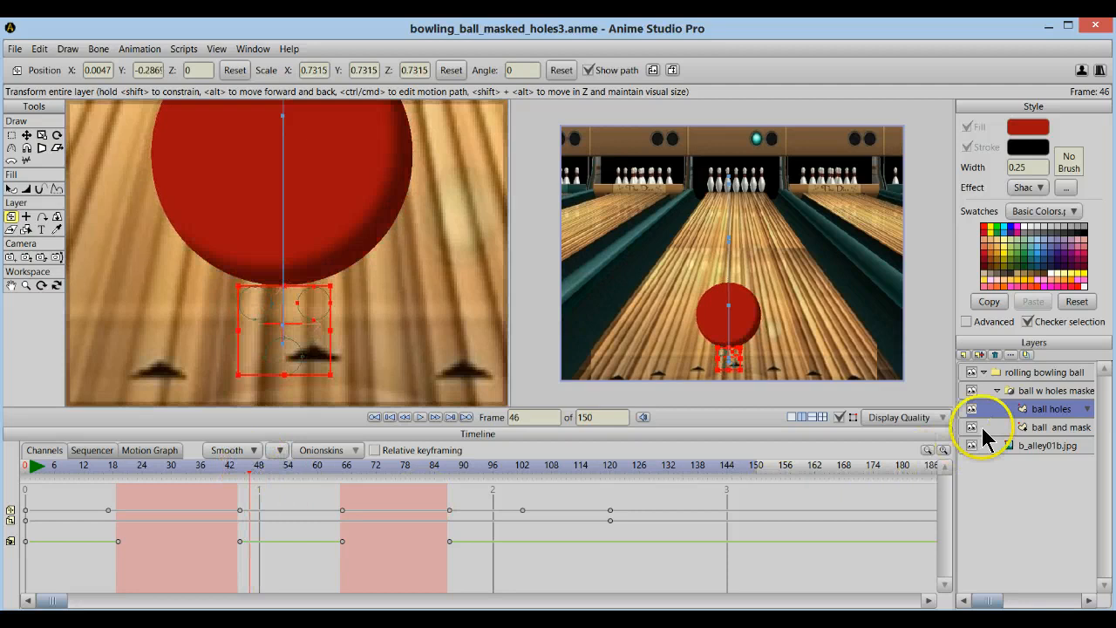
double_click(1042, 405)
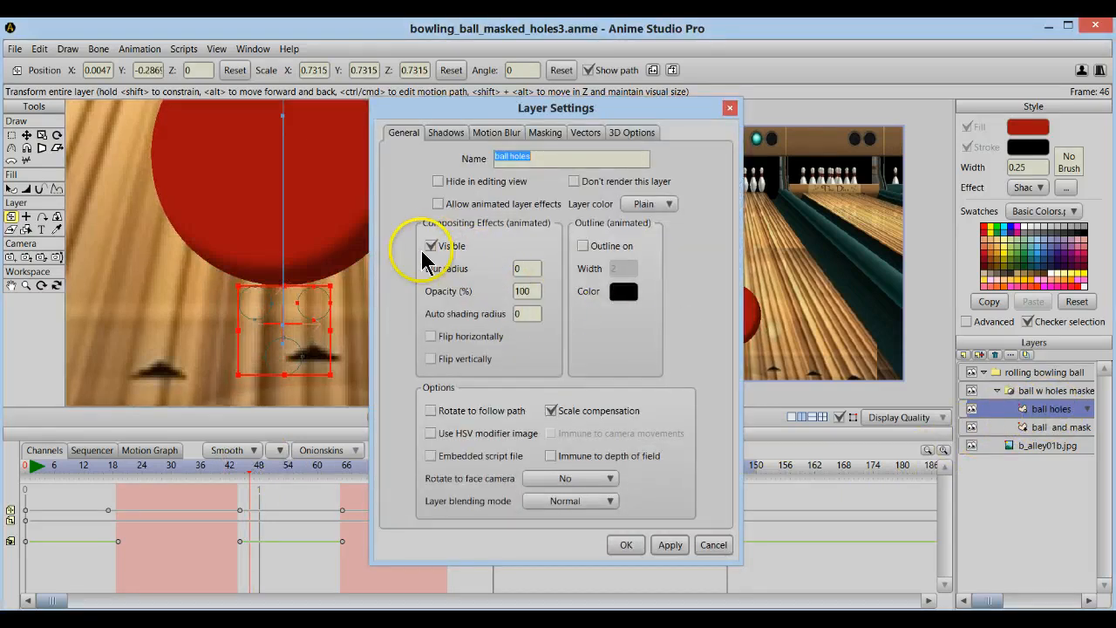
click(625, 544)
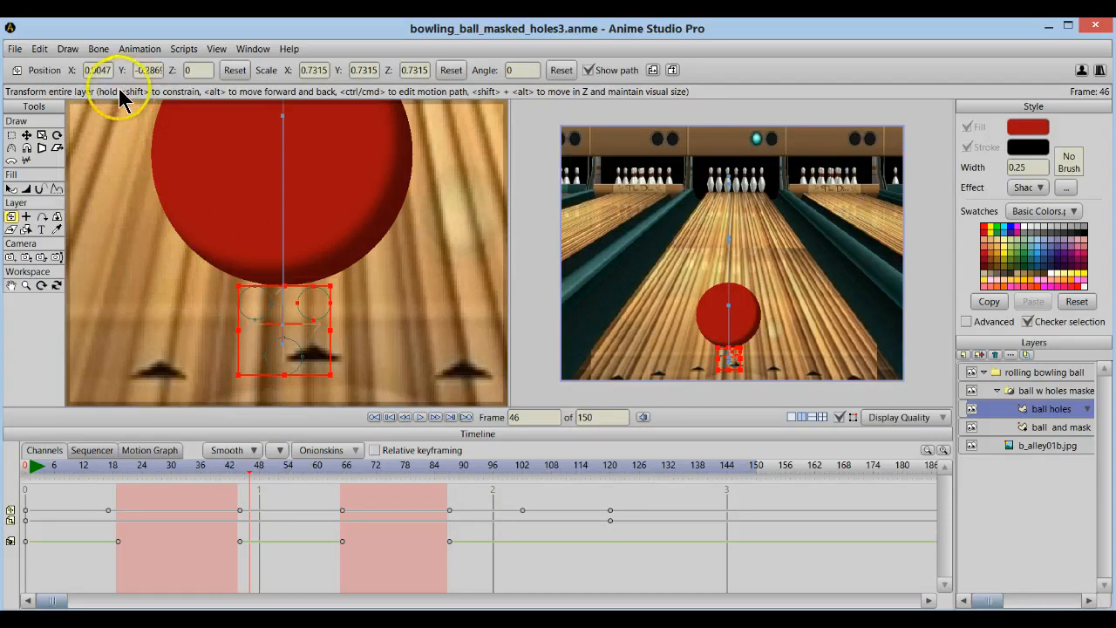
mouse_move(179, 297)
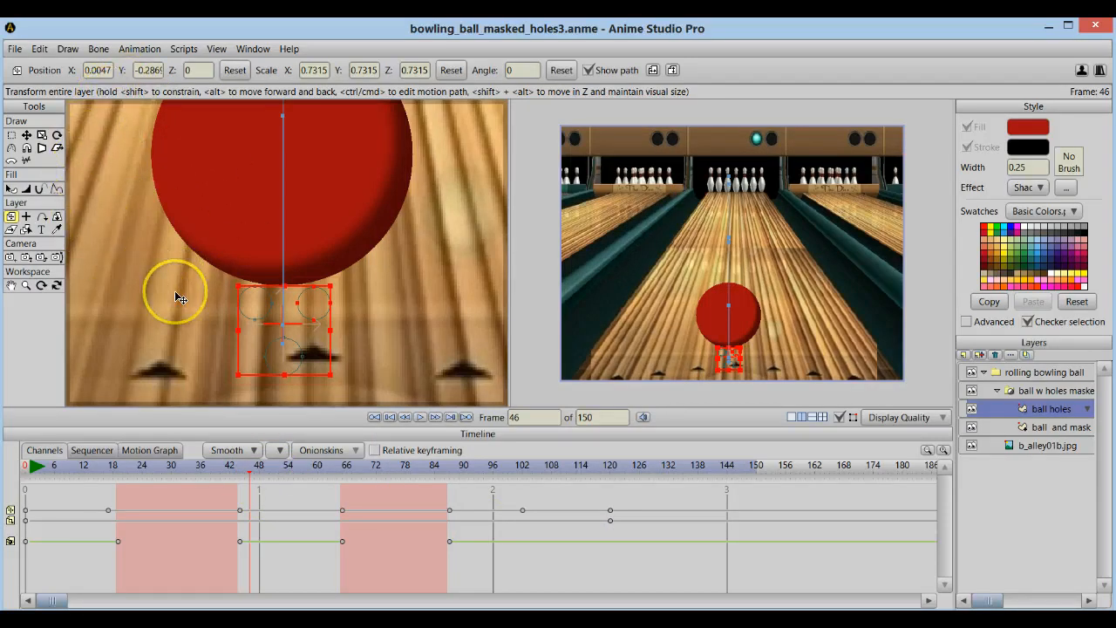
mouse_move(248, 478)
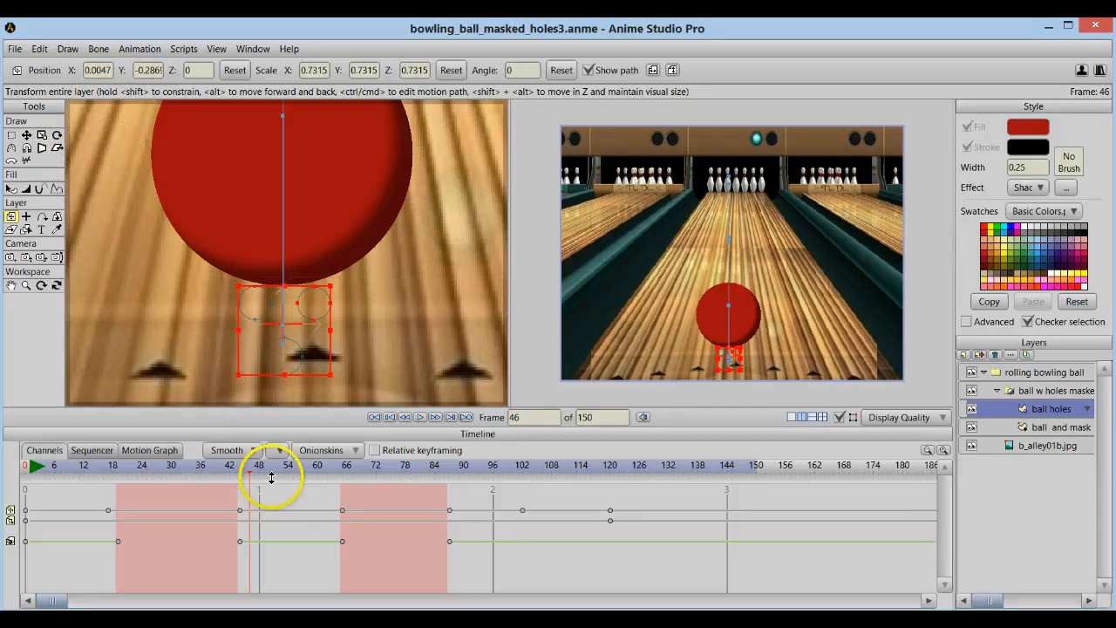
mouse_move(251, 481)
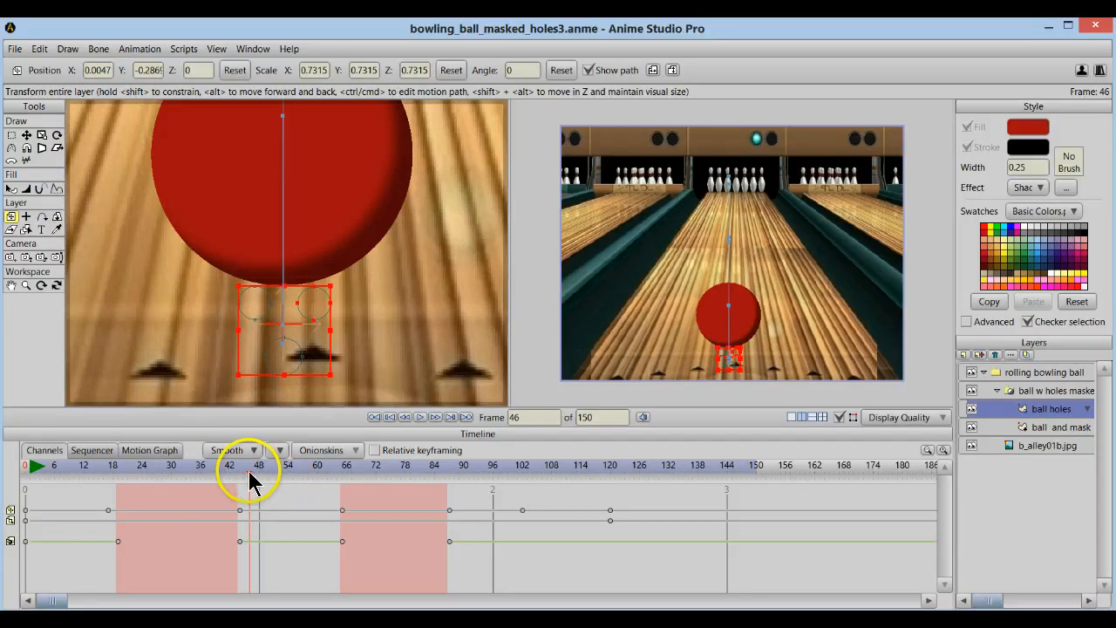
click(329, 464)
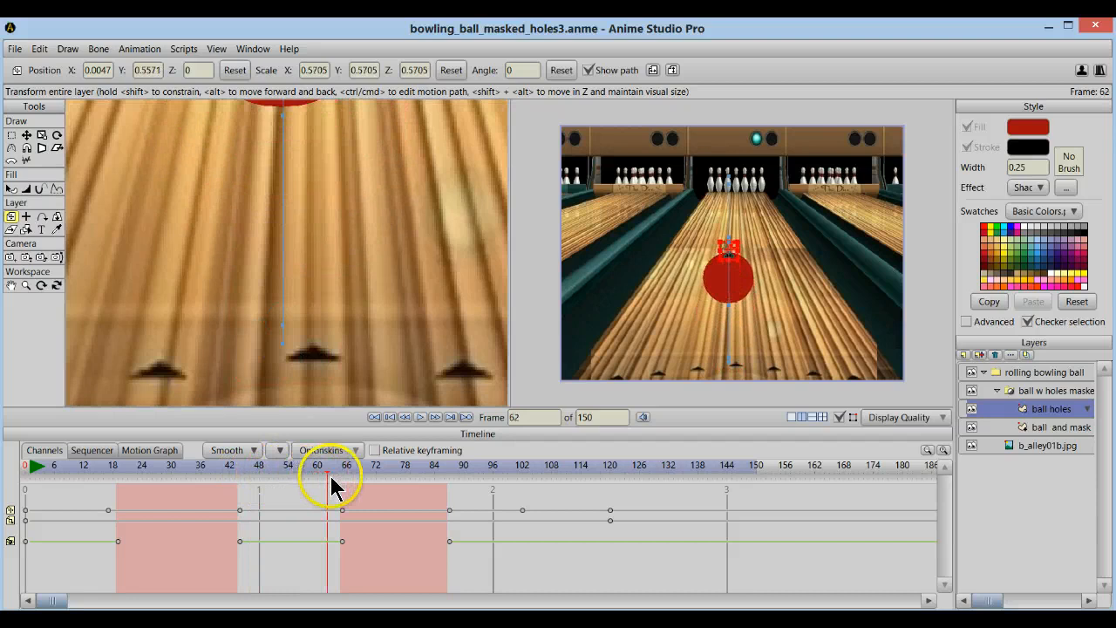
click(416, 480)
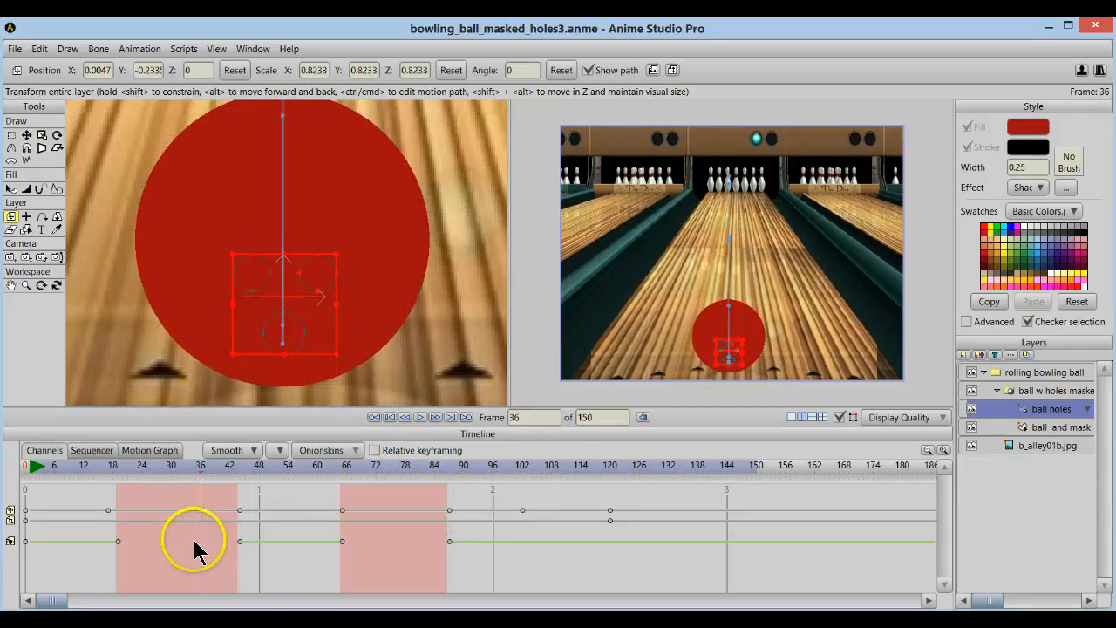
drag(199, 541, 211, 540)
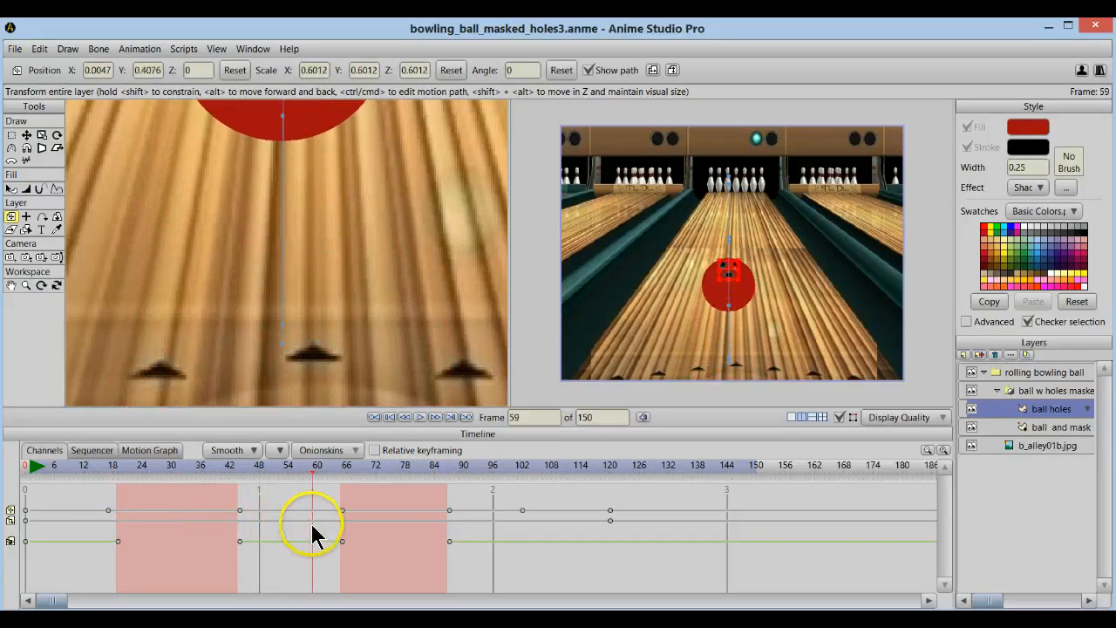
drag(314, 465, 54, 465)
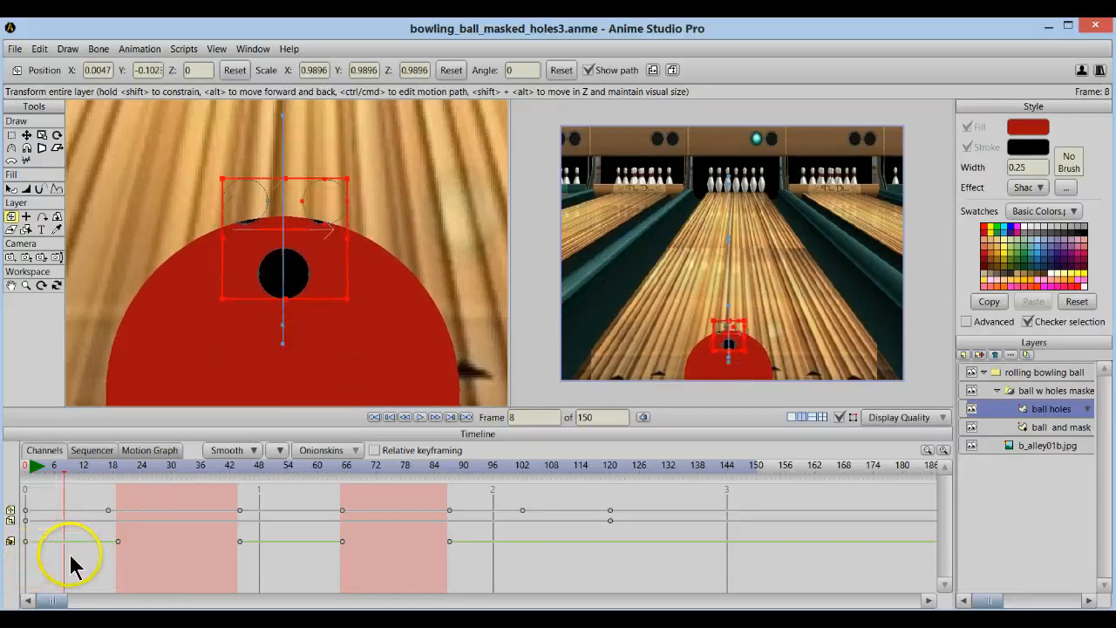
click(91, 545)
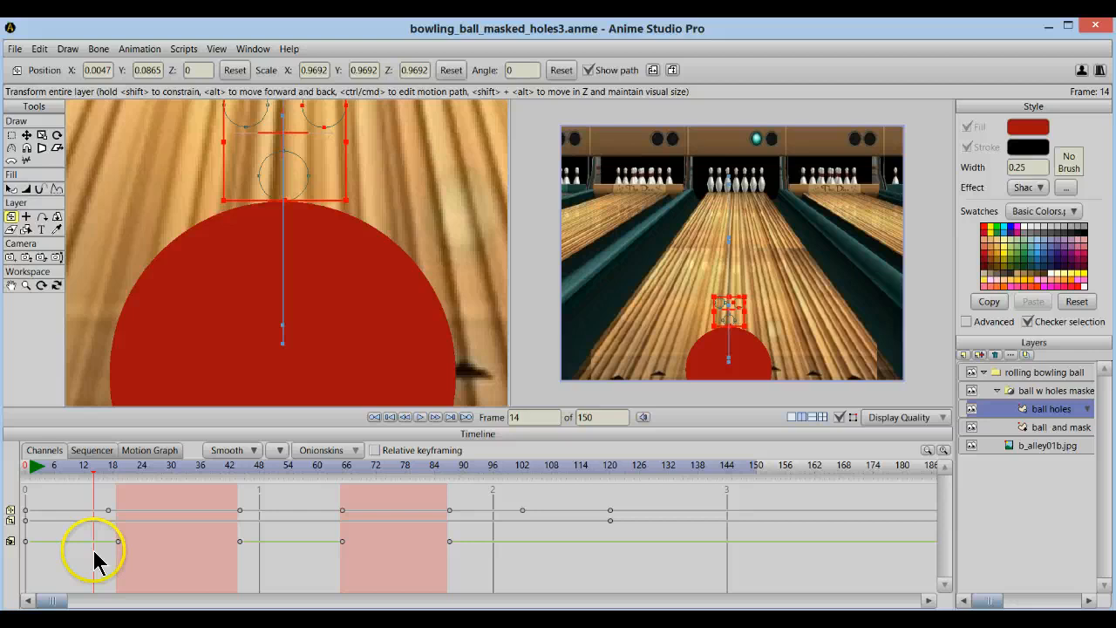
drag(94, 541, 185, 541)
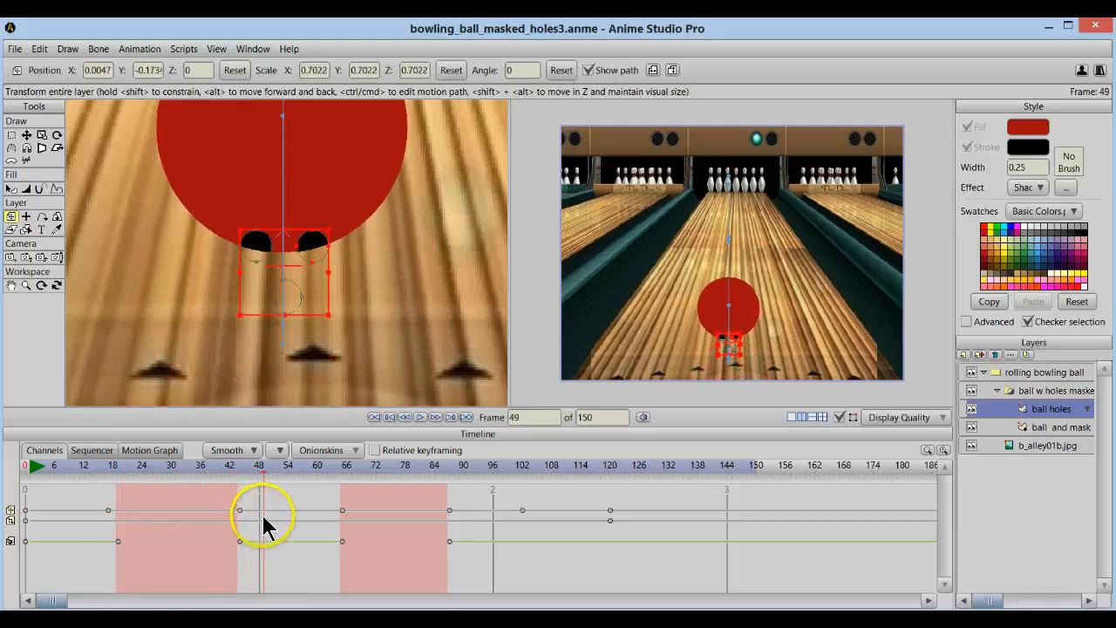
click(113, 465)
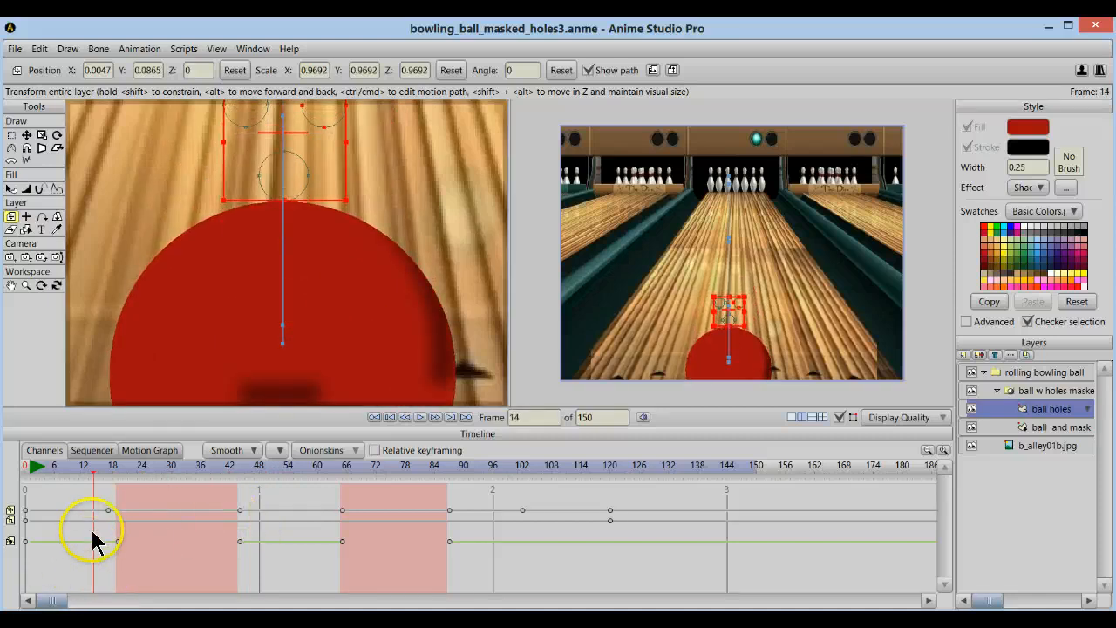
mouse_move(96, 475)
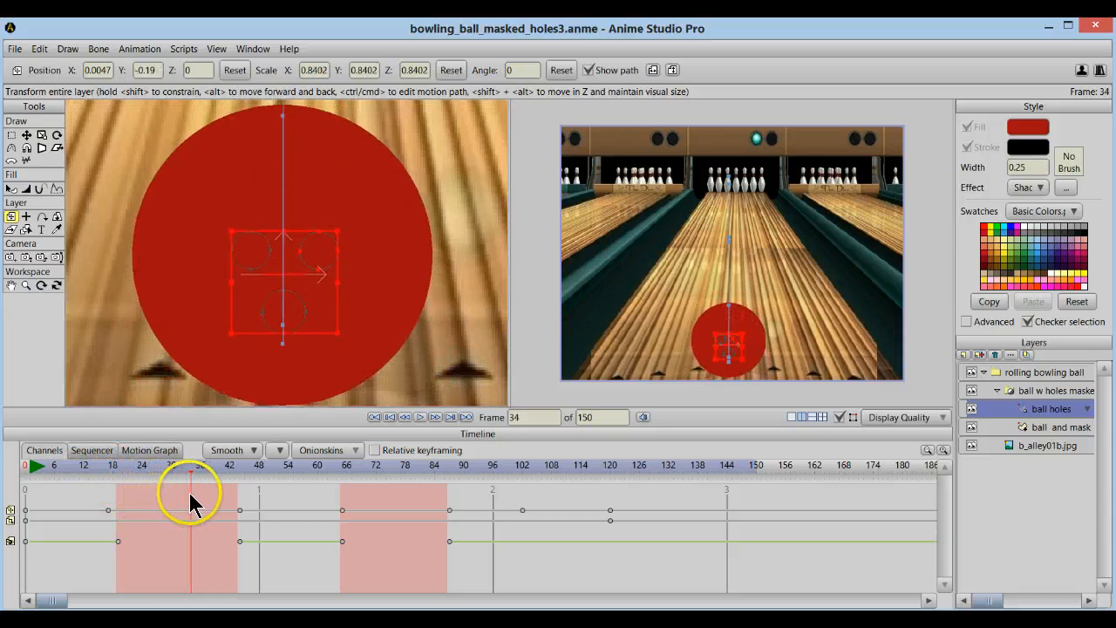
click(271, 465)
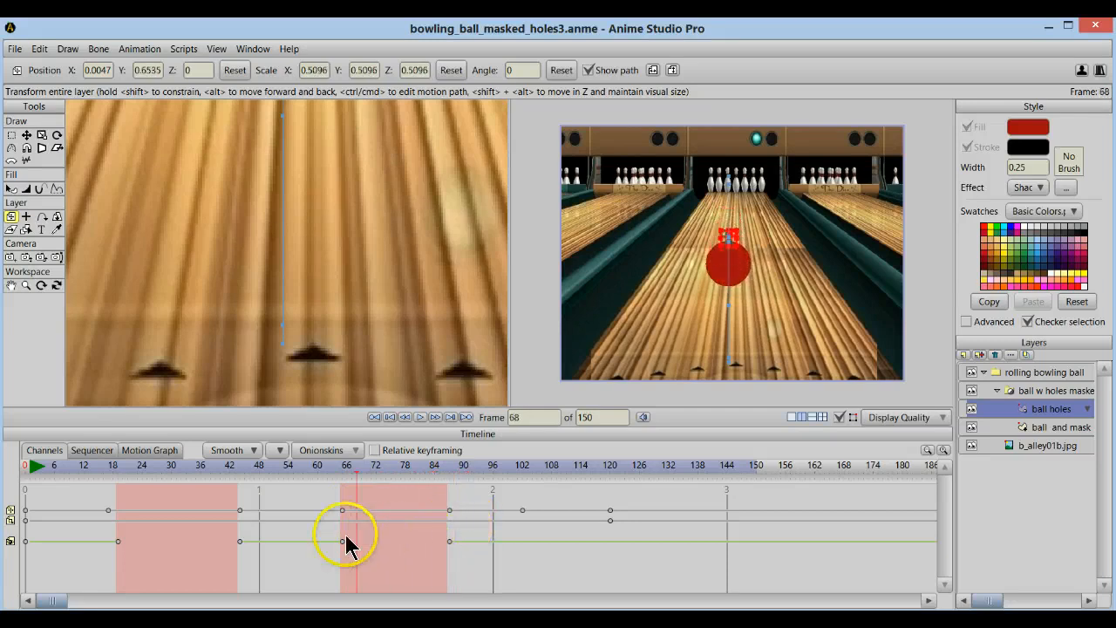
click(108, 465)
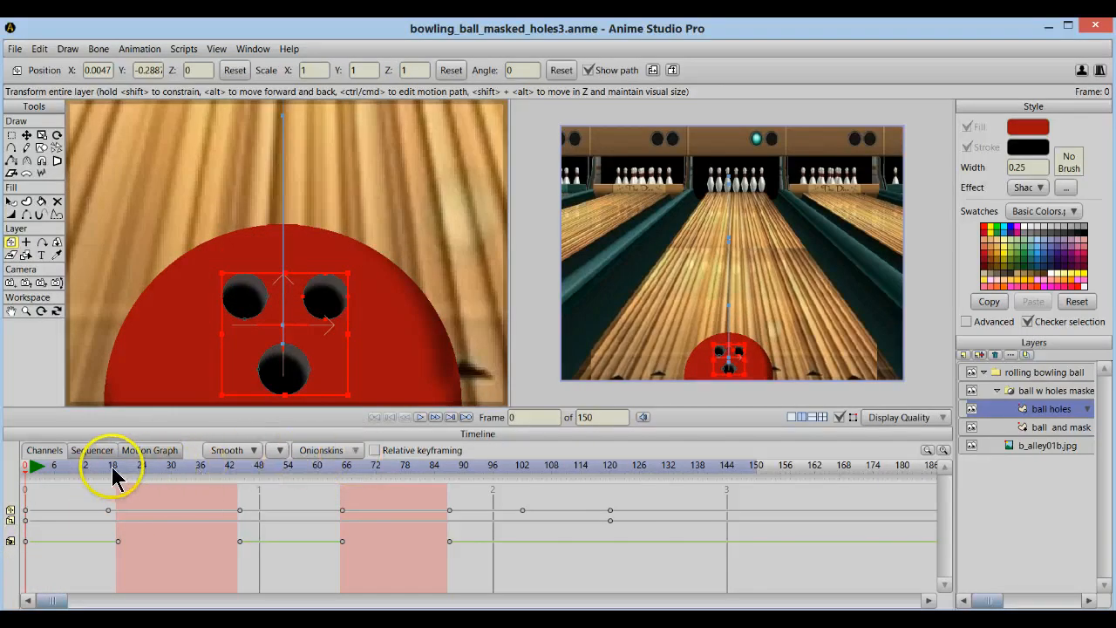
mouse_move(440, 472)
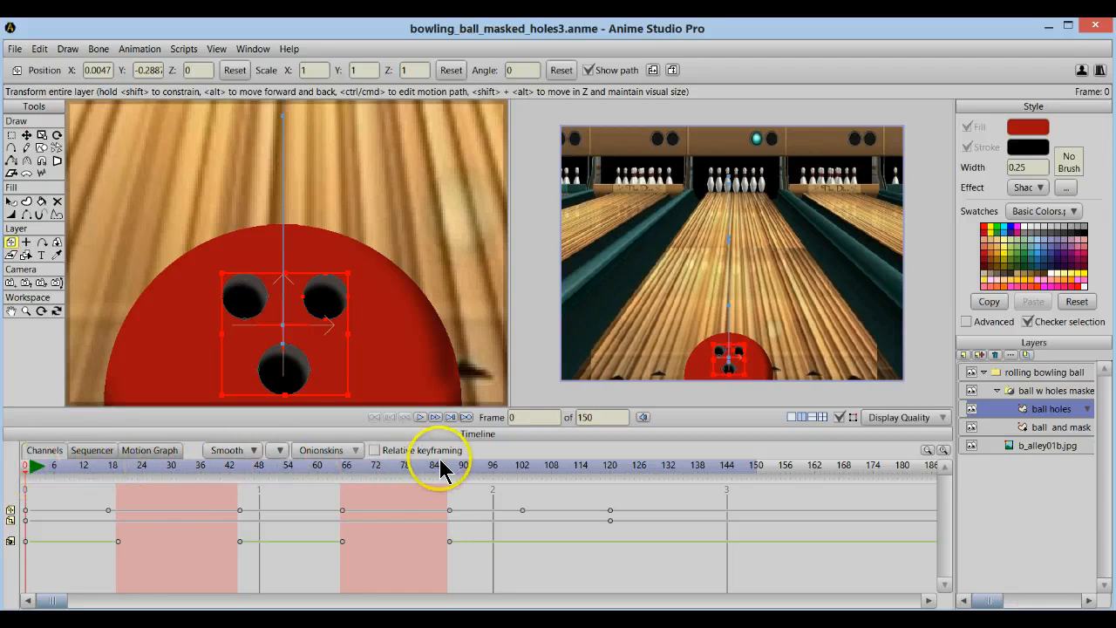